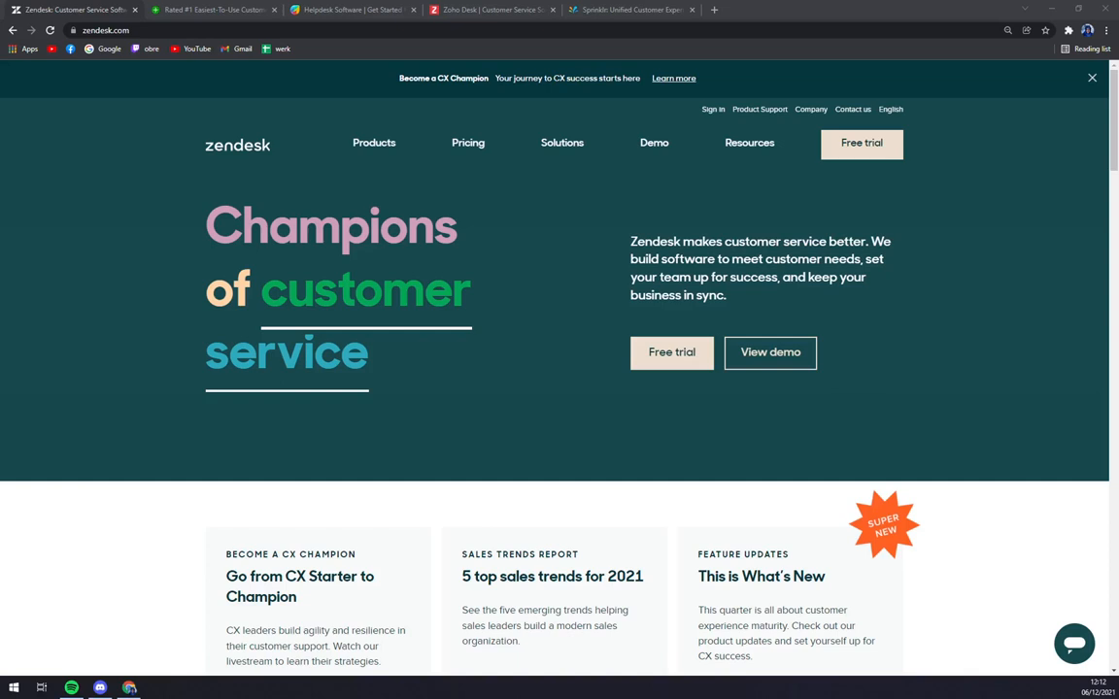
pyautogui.moveTo(276, 214)
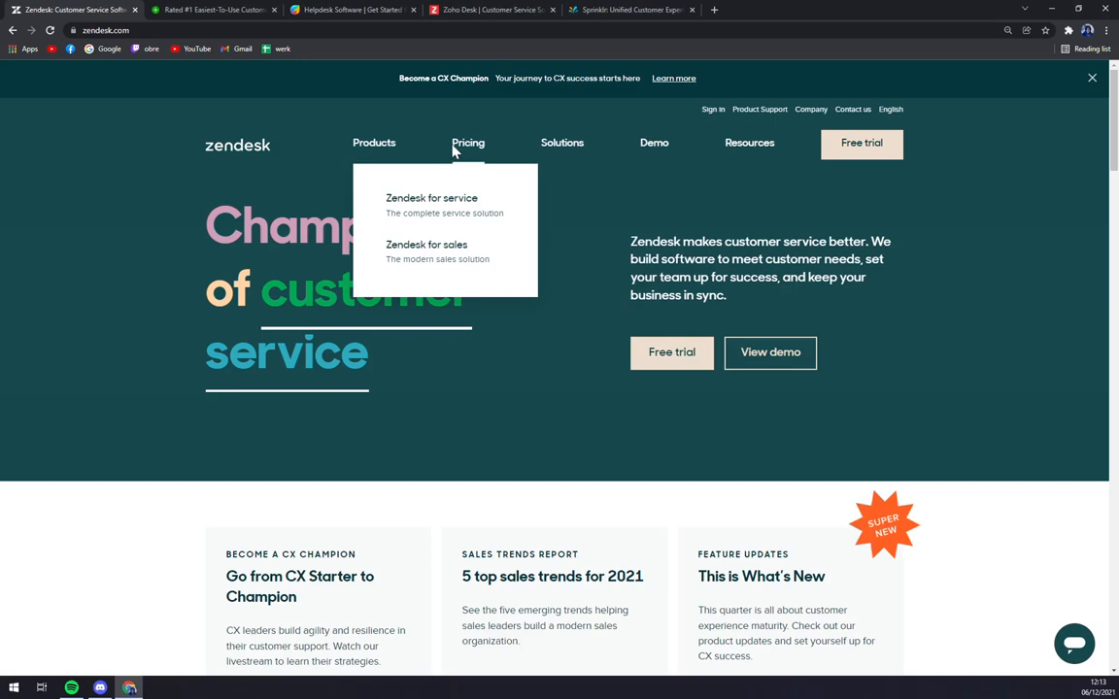
# View Zendesk for service pricing, comparing 'Plans for enterprises' with 'Plans for everyone'
pyautogui.click(431, 198)
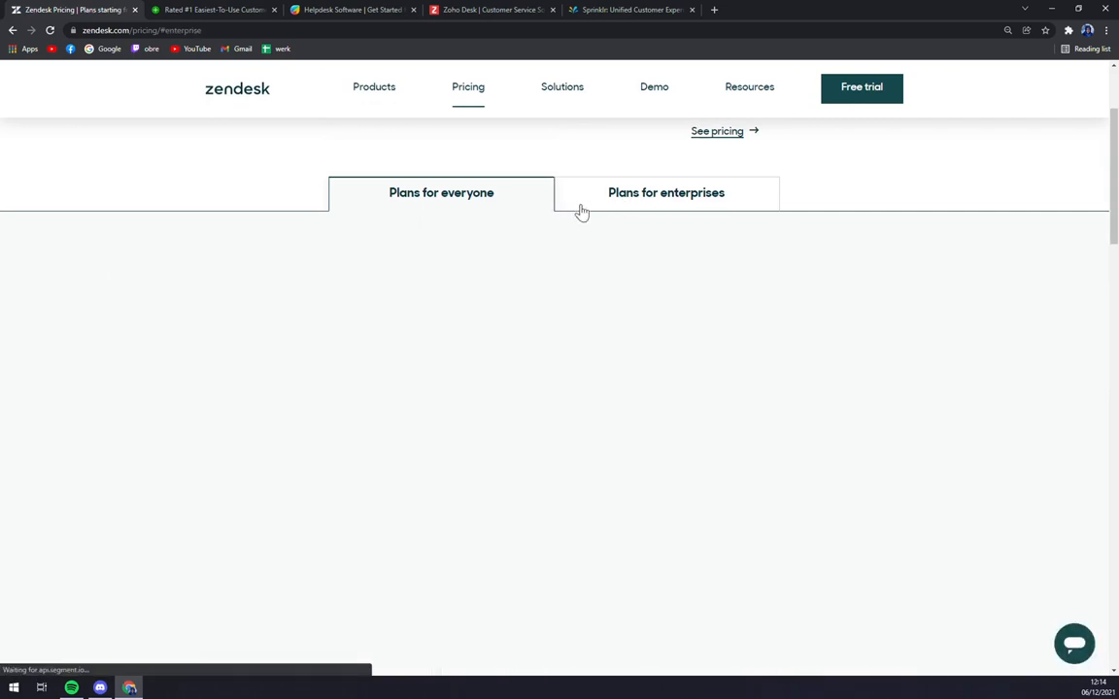
pyautogui.click(665, 193)
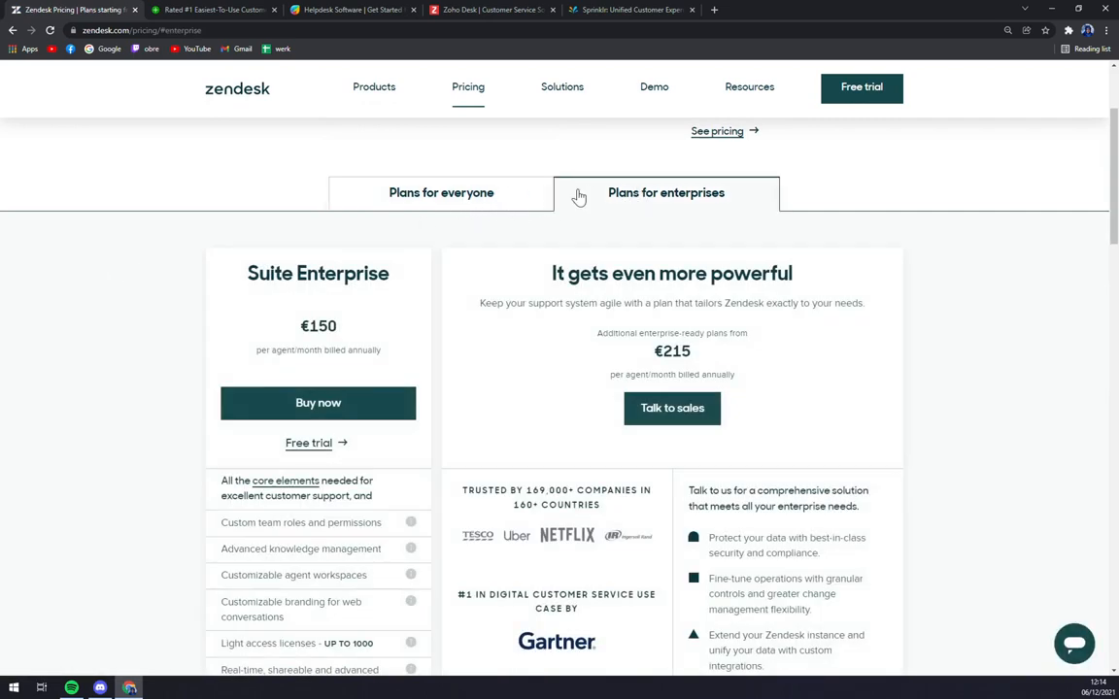
pyautogui.click(441, 192)
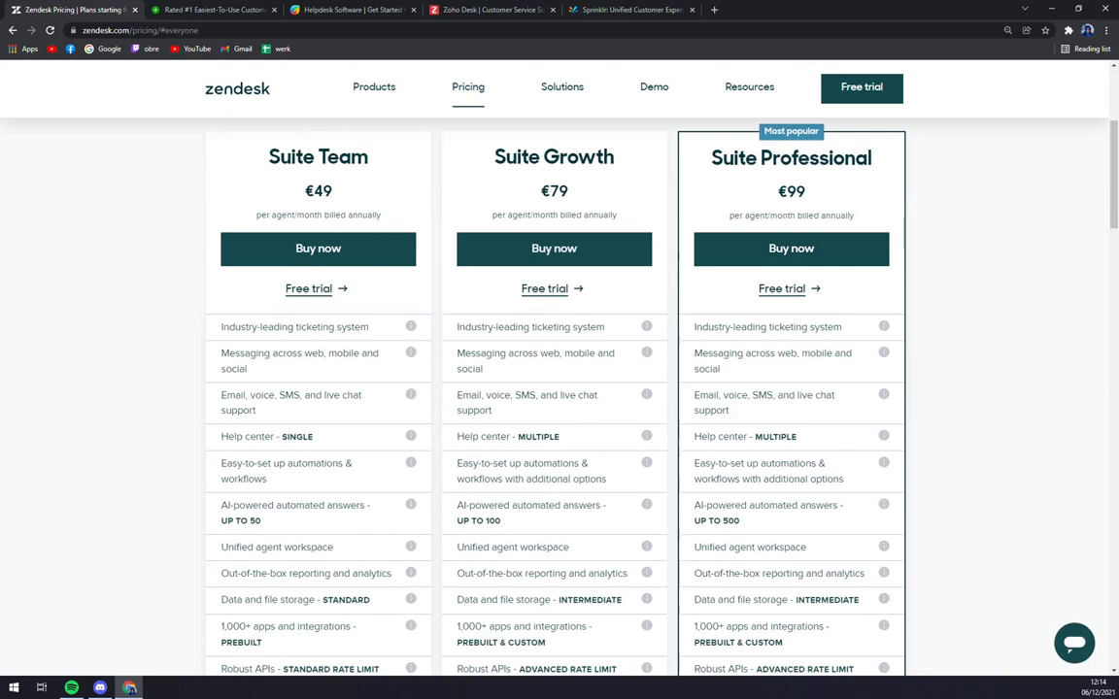
pyautogui.moveTo(734, 179)
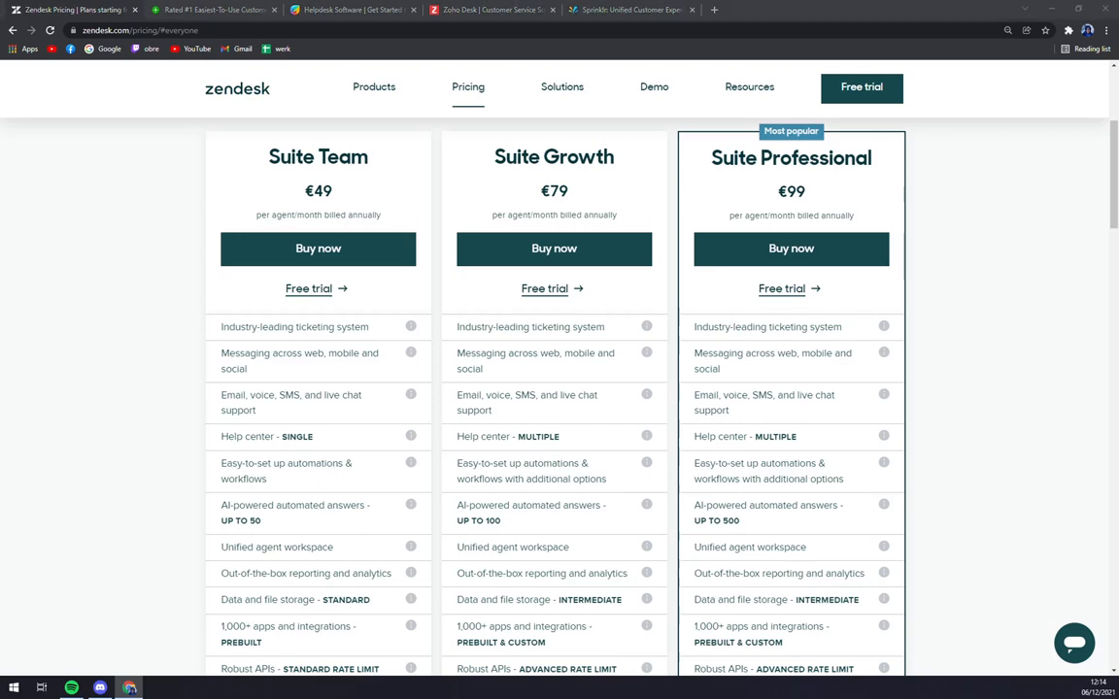
pyautogui.scroll(-3)
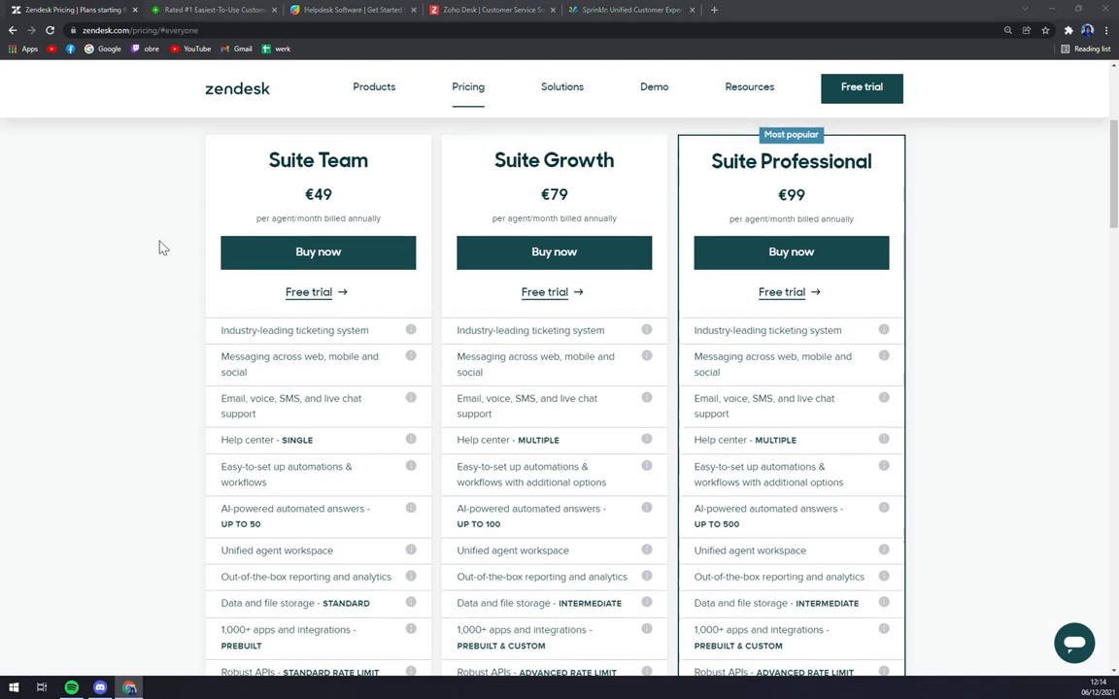
# Review the enterprise plan pricing further down, then move to the Gladly website tab
pyautogui.click(664, 251)
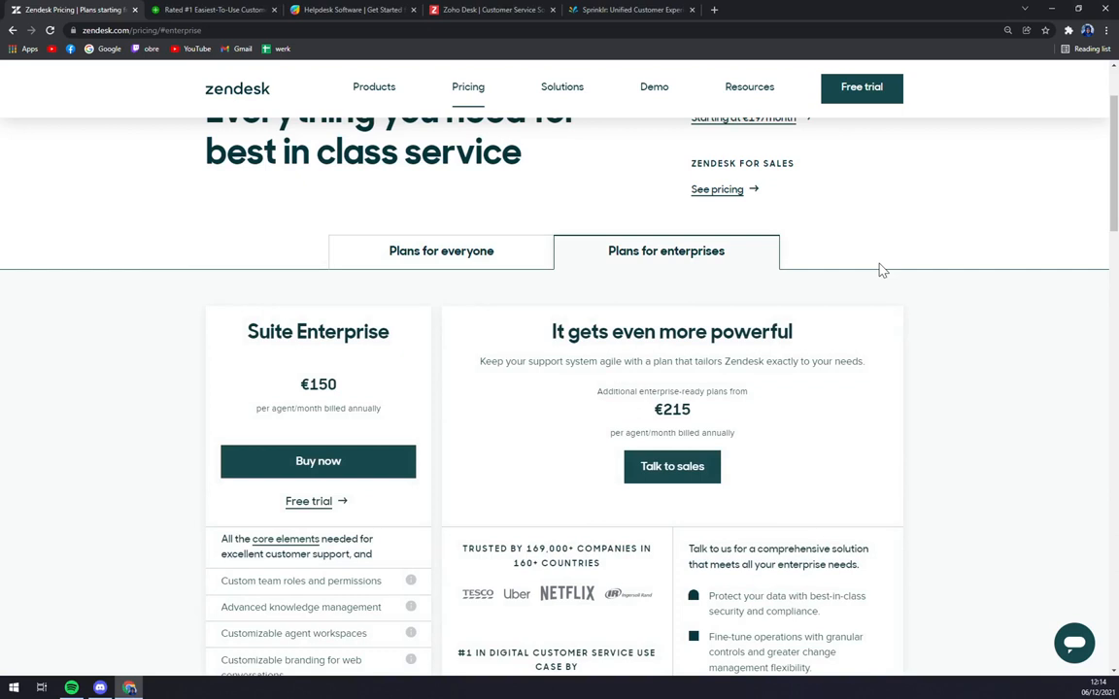
pyautogui.moveTo(62, 303)
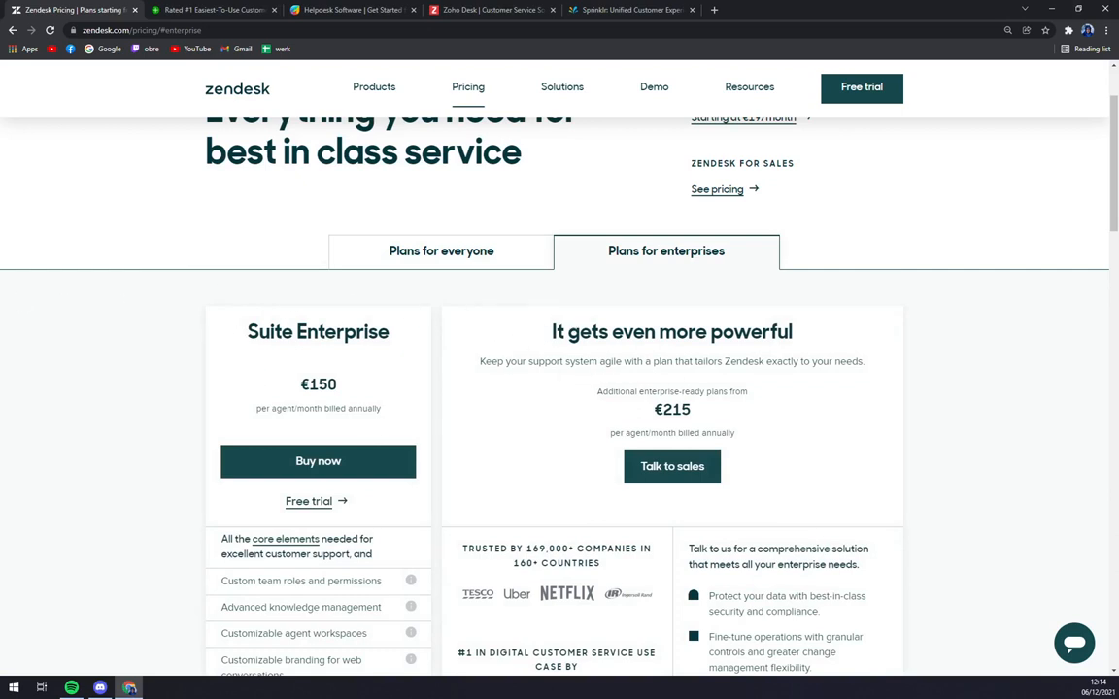
pyautogui.scroll(-3)
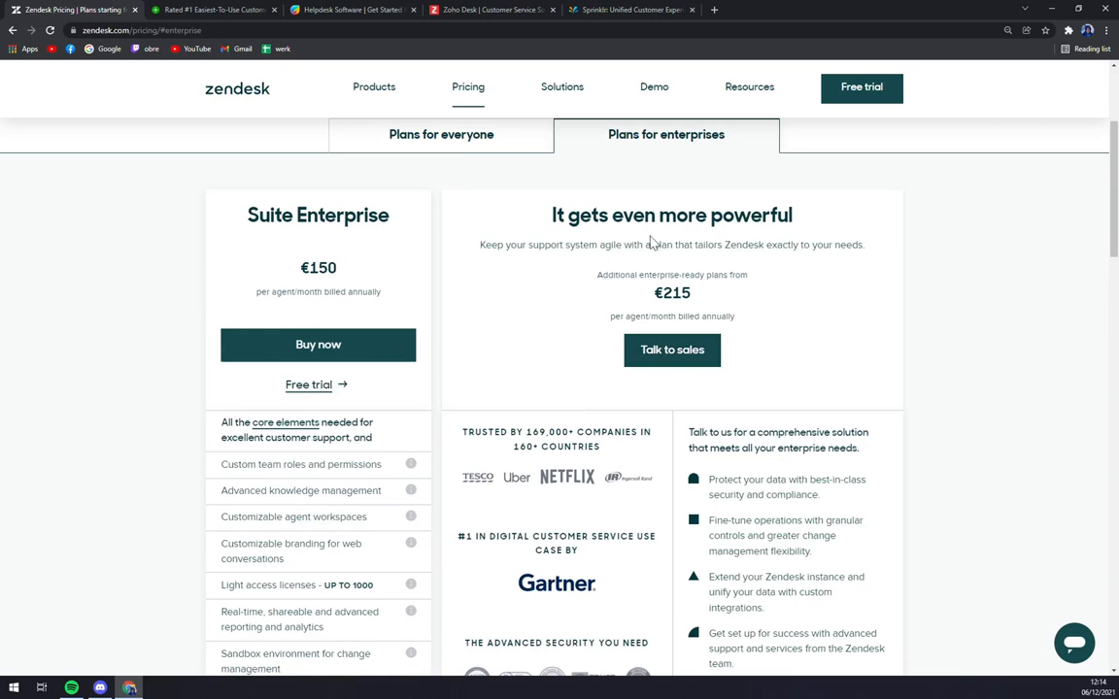
pyautogui.doubleClick(672, 291)
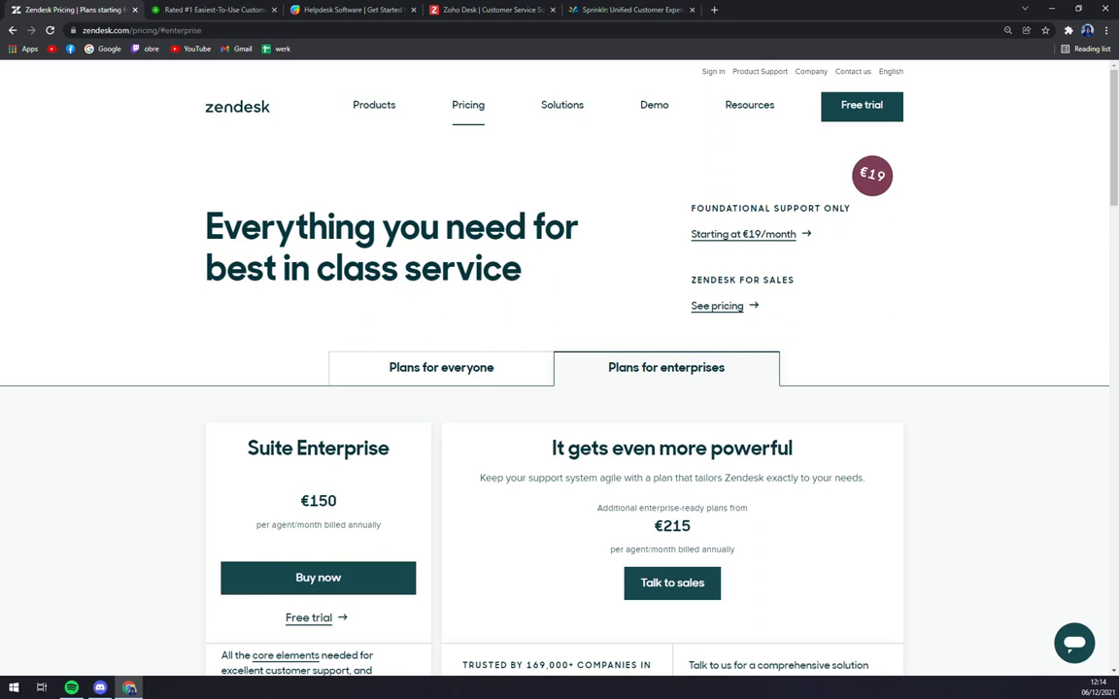
pyautogui.click(213, 9)
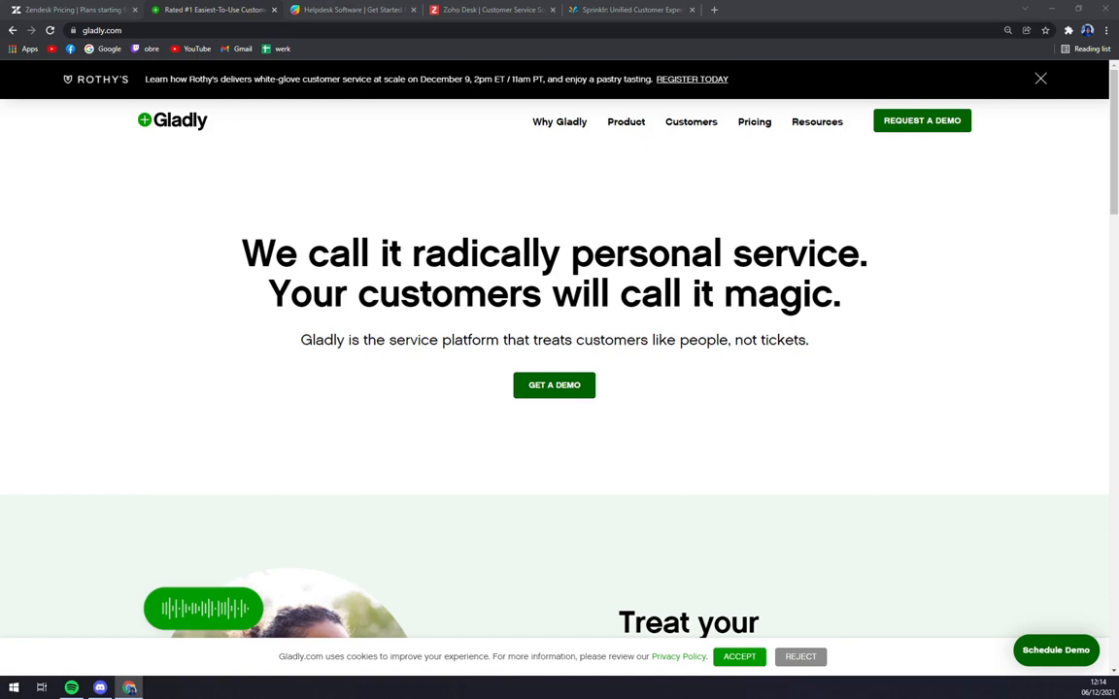
pyautogui.moveTo(82, 354)
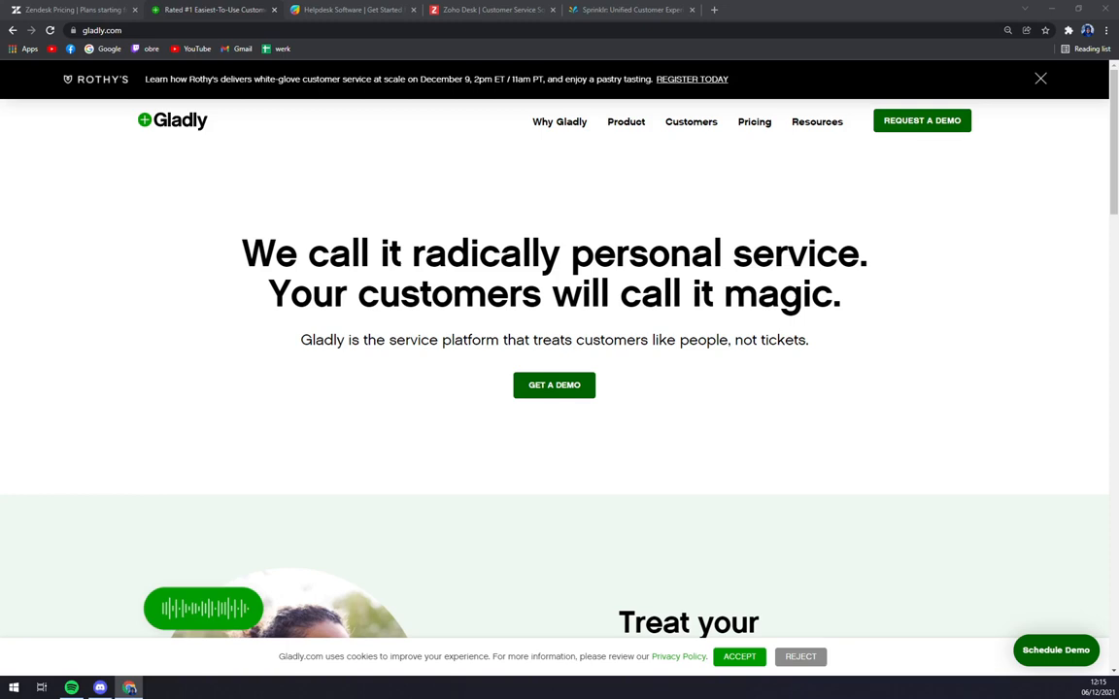
pyautogui.moveTo(451, 419)
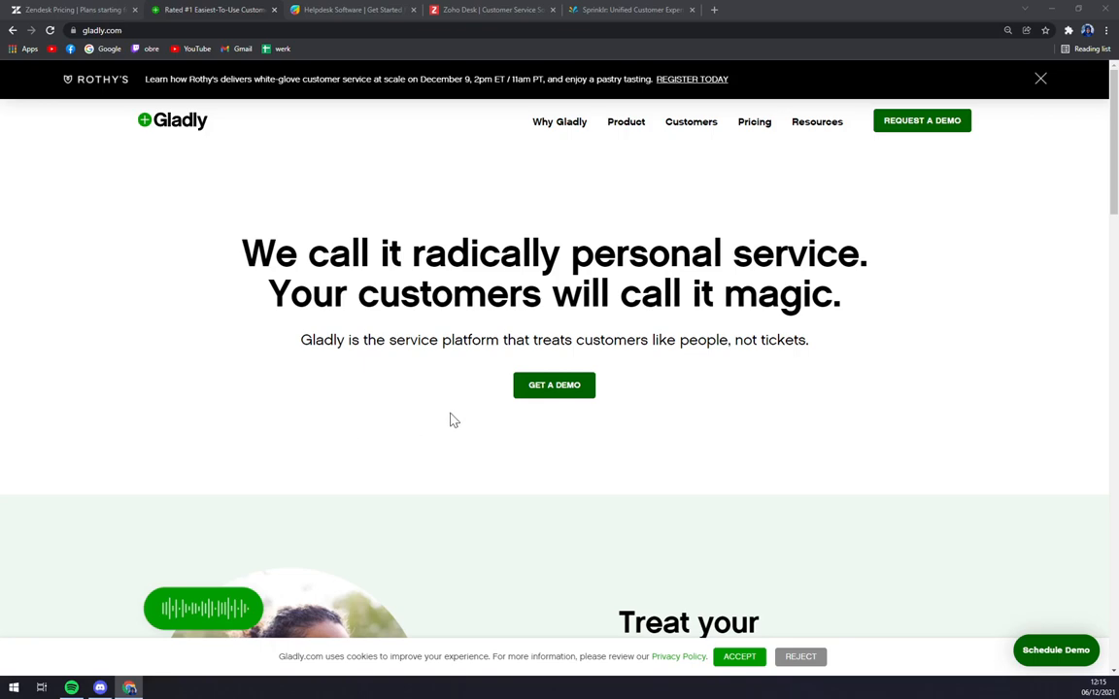
# Scroll through the Gladly homepage's introduction to its service platform
pyautogui.scroll(-3)
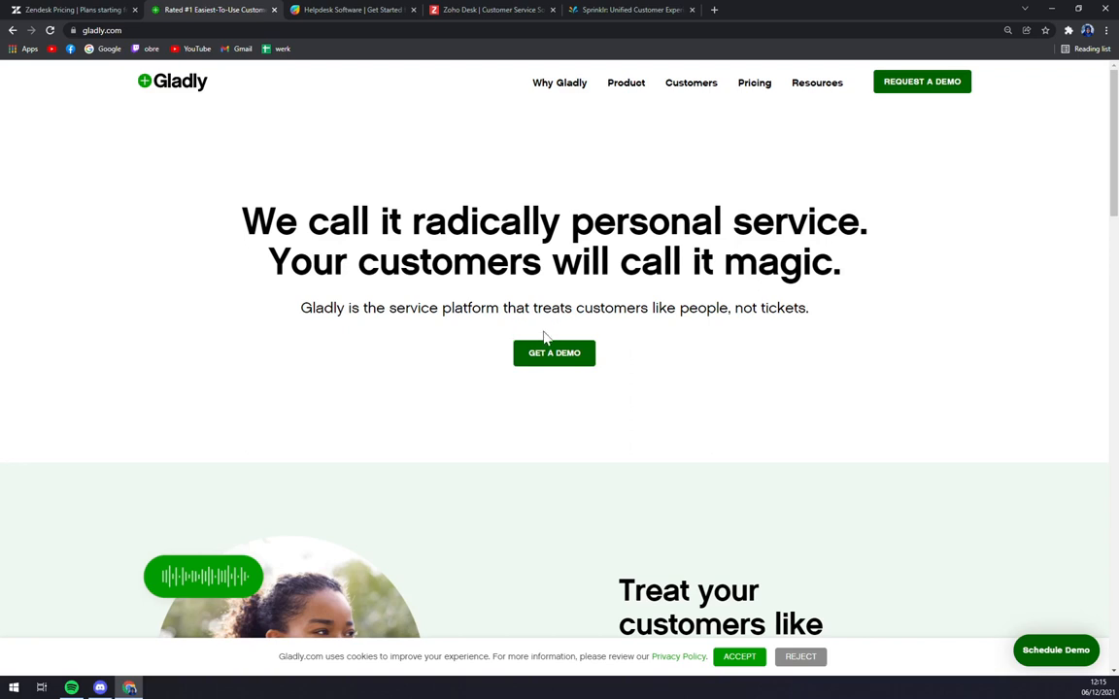
pyautogui.moveTo(513, 339)
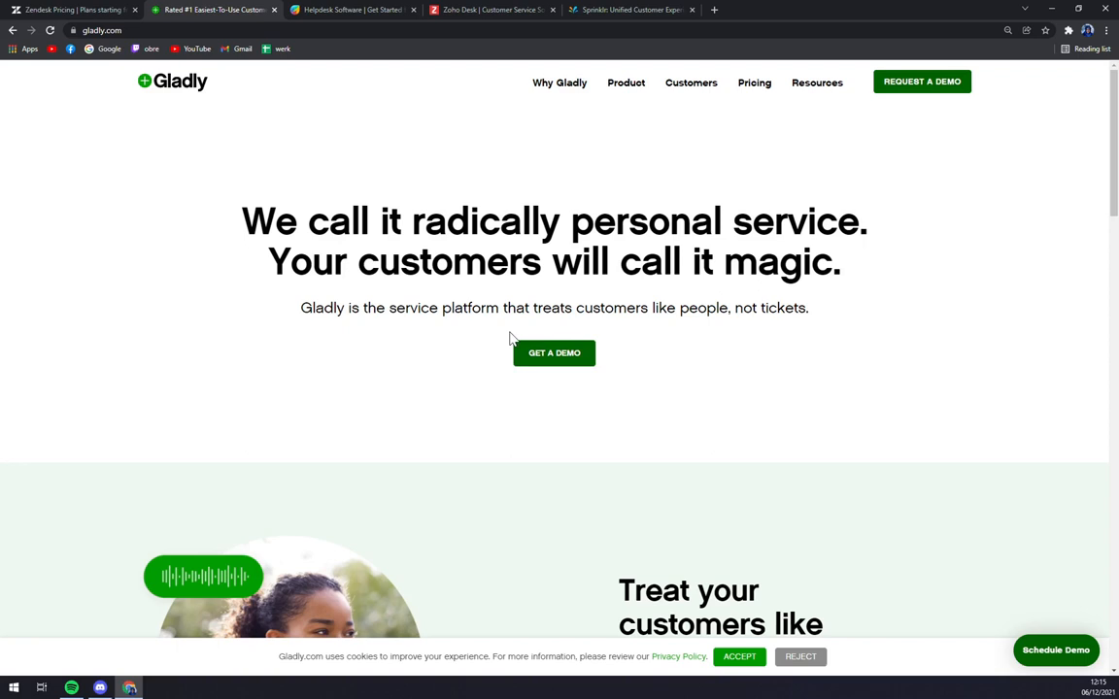
pyautogui.moveTo(35, 392)
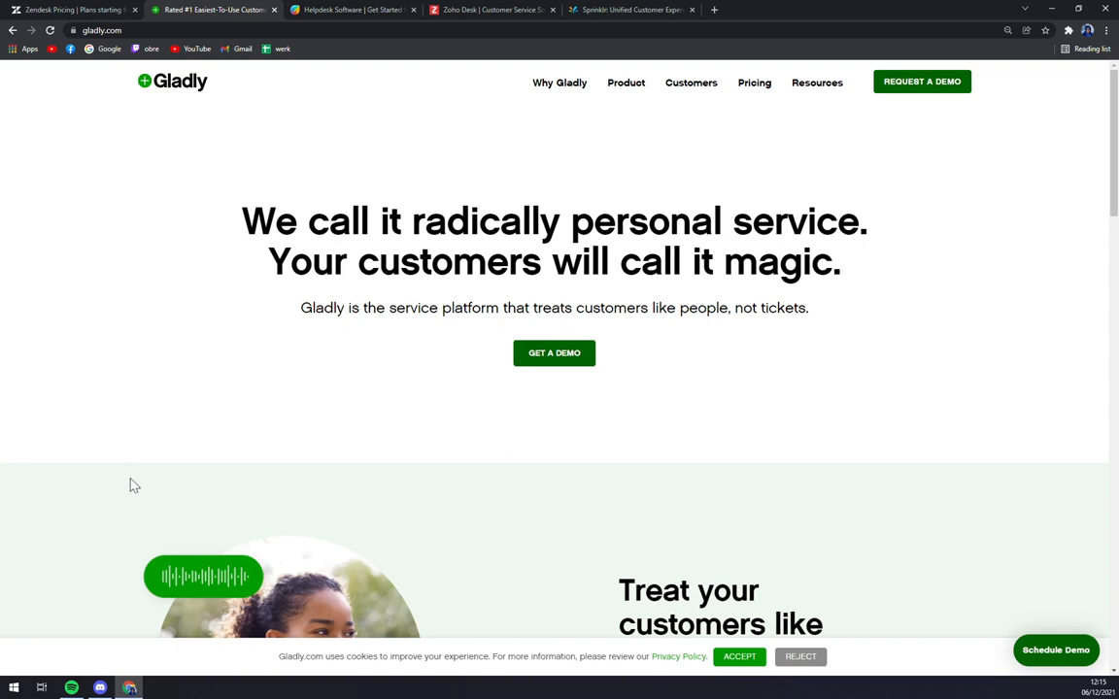
pyautogui.scroll(-3)
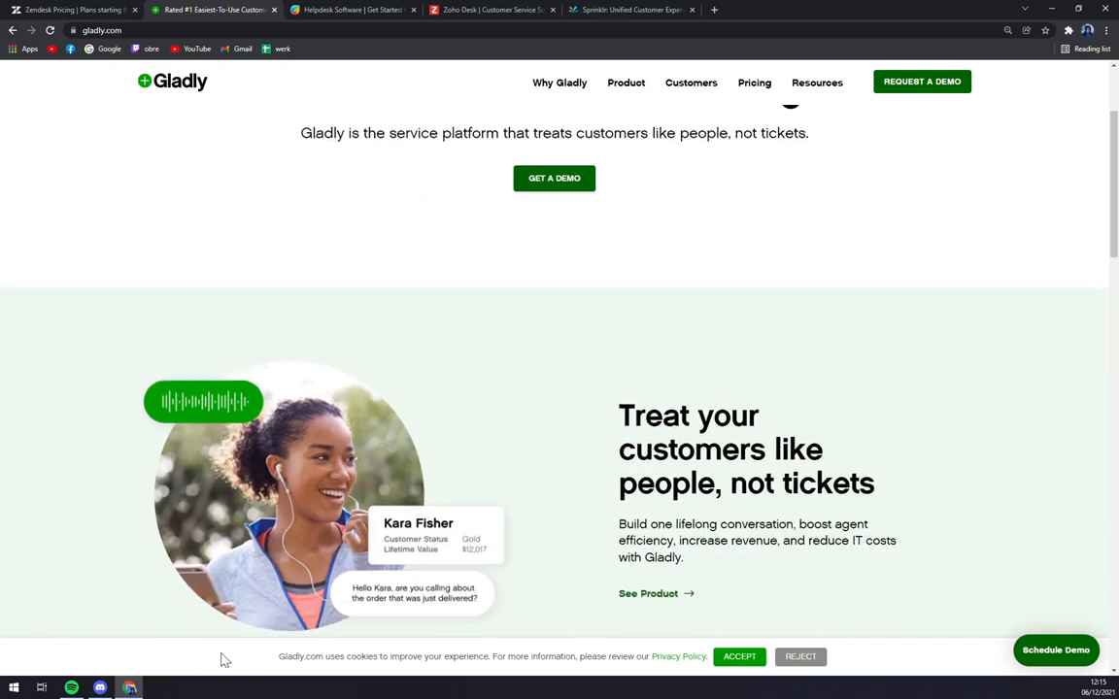
pyautogui.scroll(3)
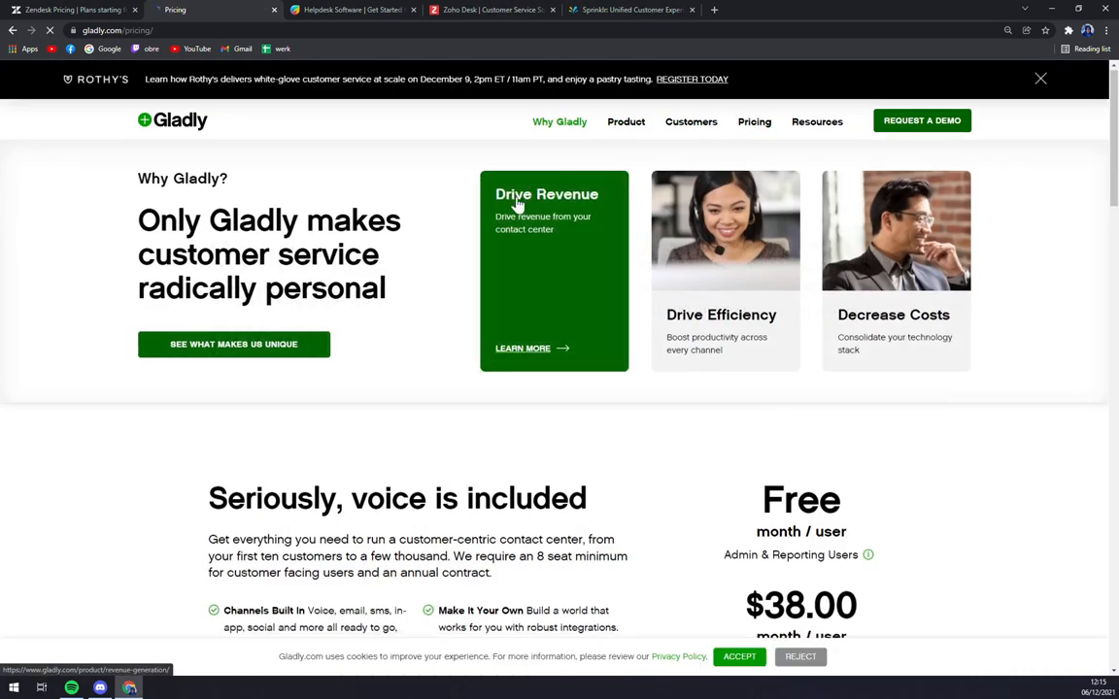
pyautogui.scroll(-3)
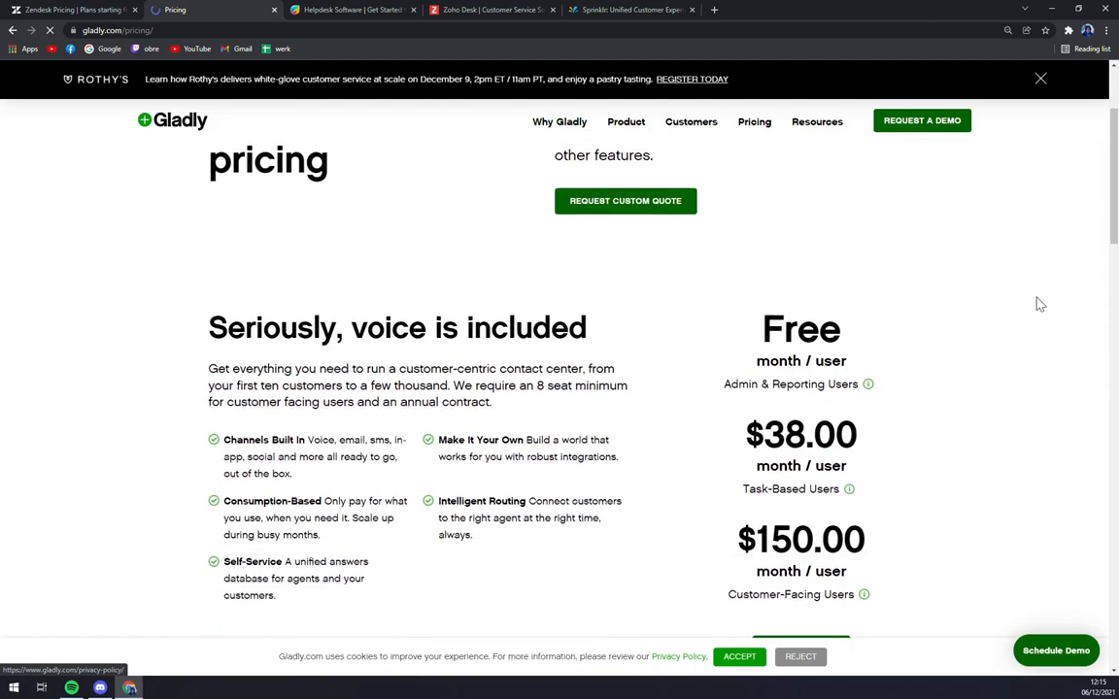
pyautogui.moveTo(972, 284)
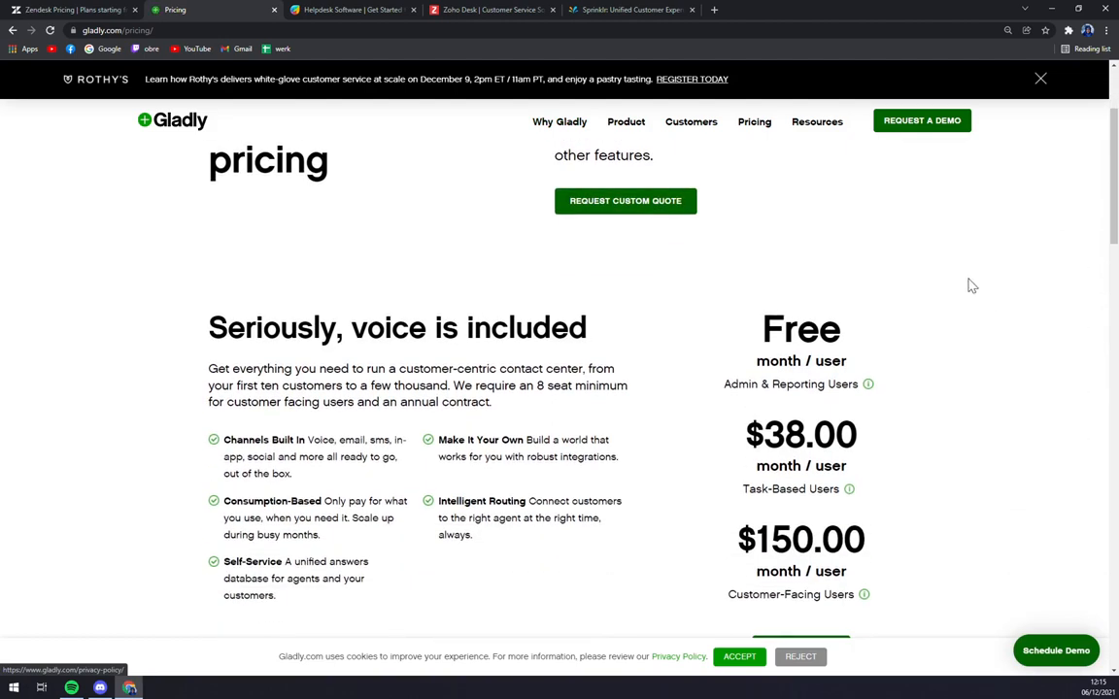
pyautogui.scroll(-3)
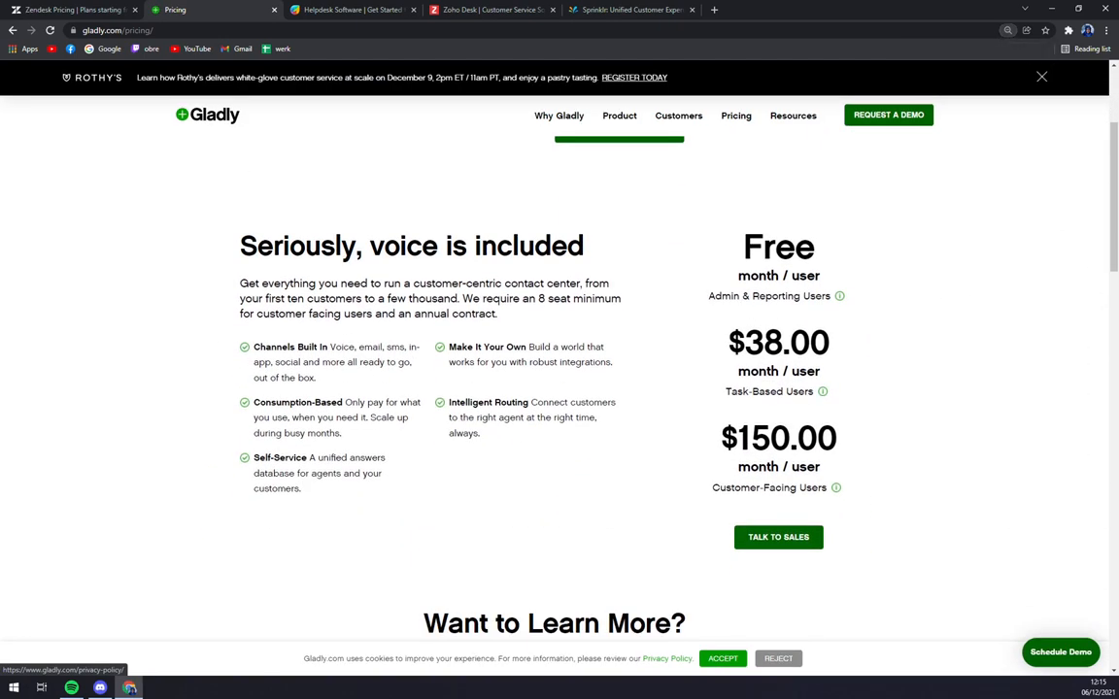
pyautogui.moveTo(858, 280)
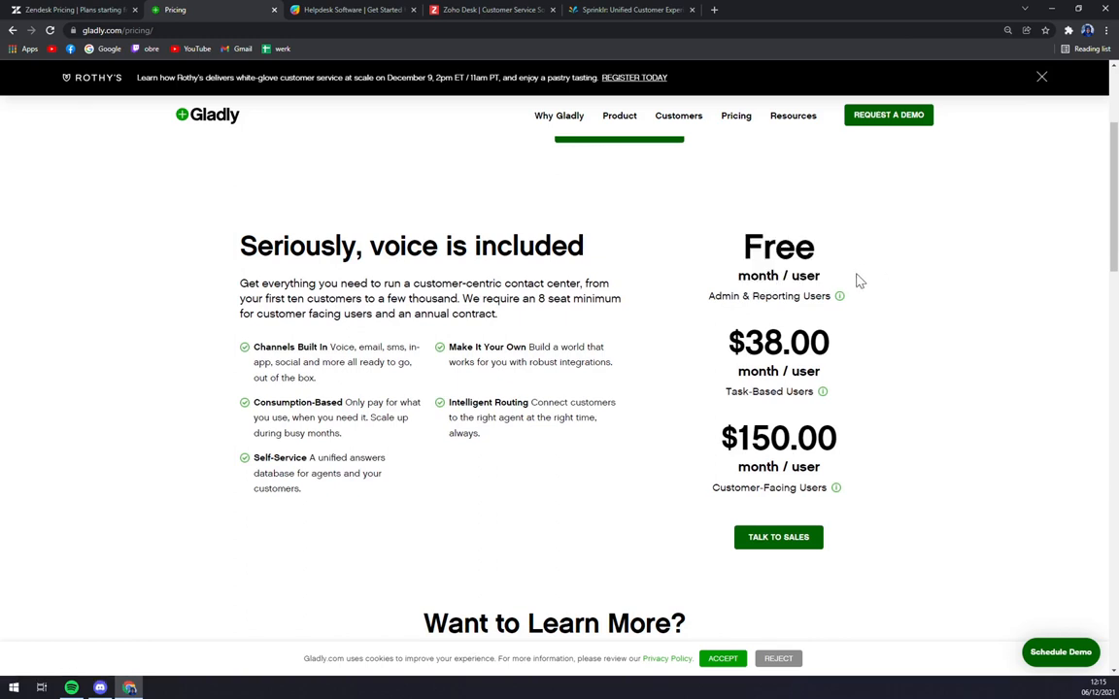
pyautogui.moveTo(938, 373)
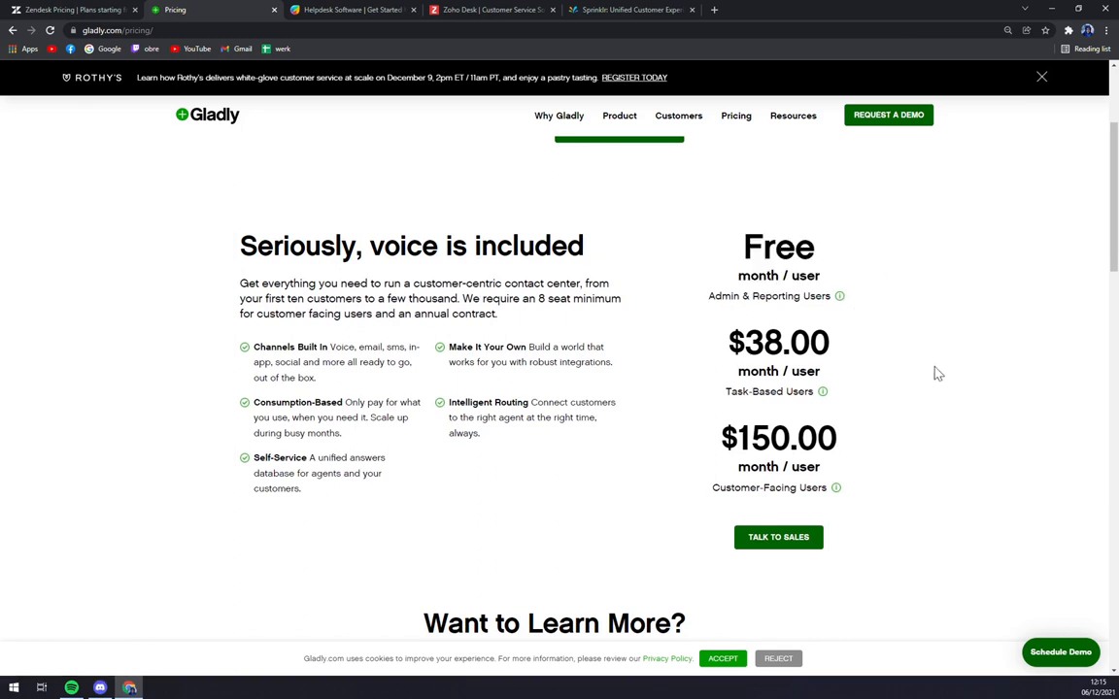
pyautogui.moveTo(956, 354)
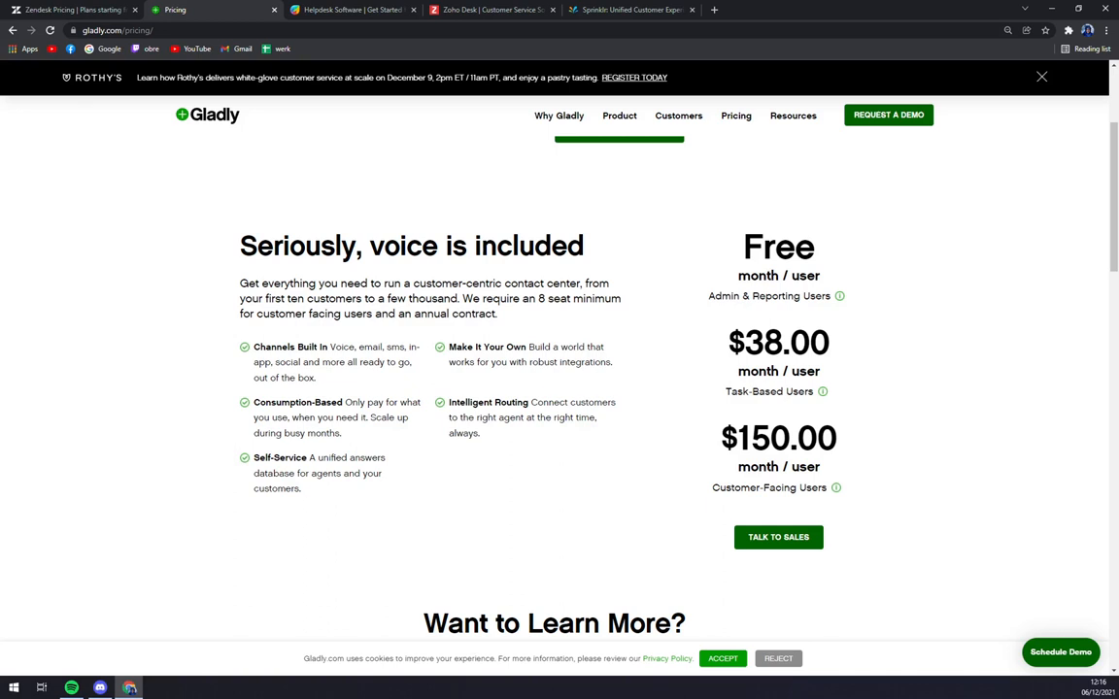
pyautogui.moveTo(243, 404)
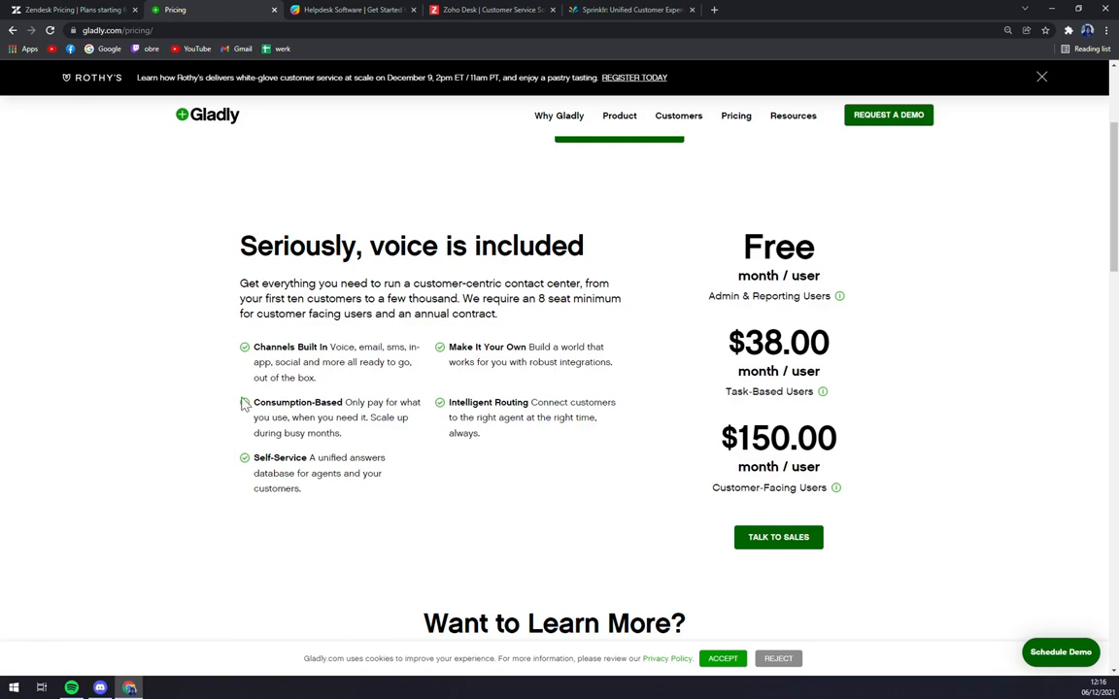
pyautogui.moveTo(884, 389)
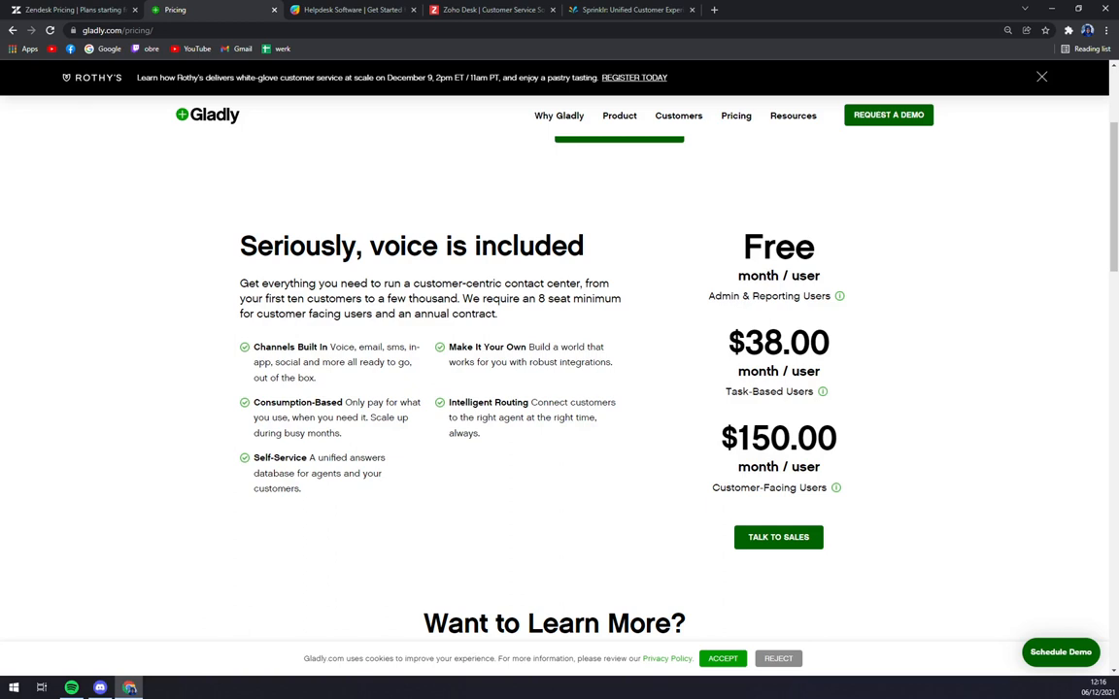
pyautogui.scroll(-3)
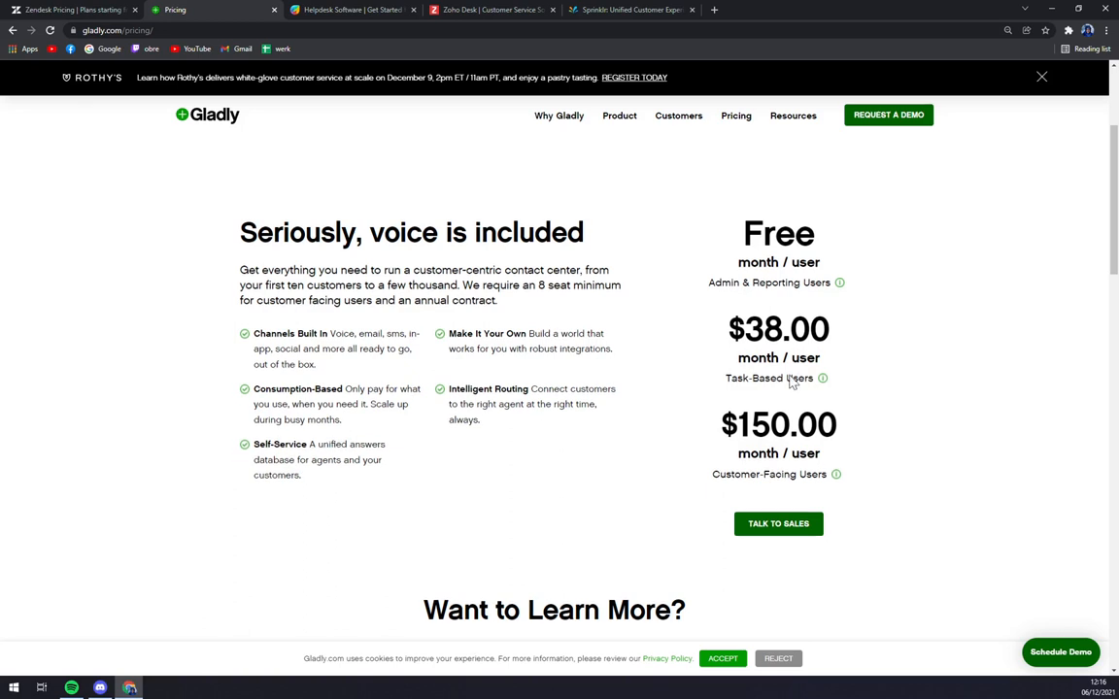
pyautogui.scroll(-3)
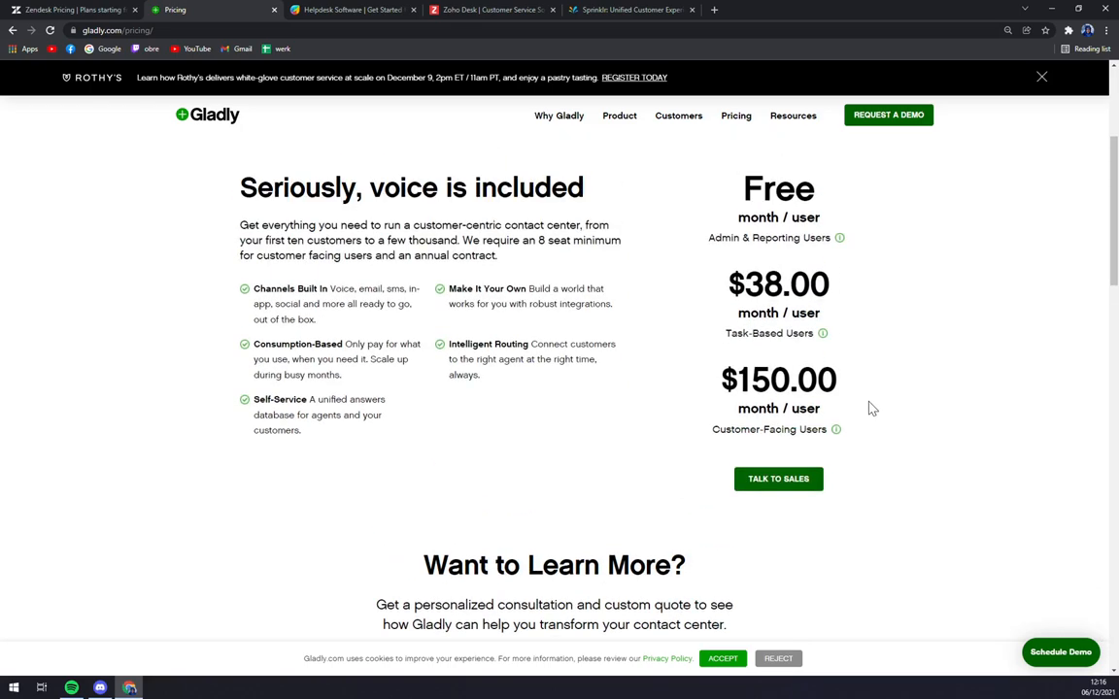
pyautogui.scroll(-3)
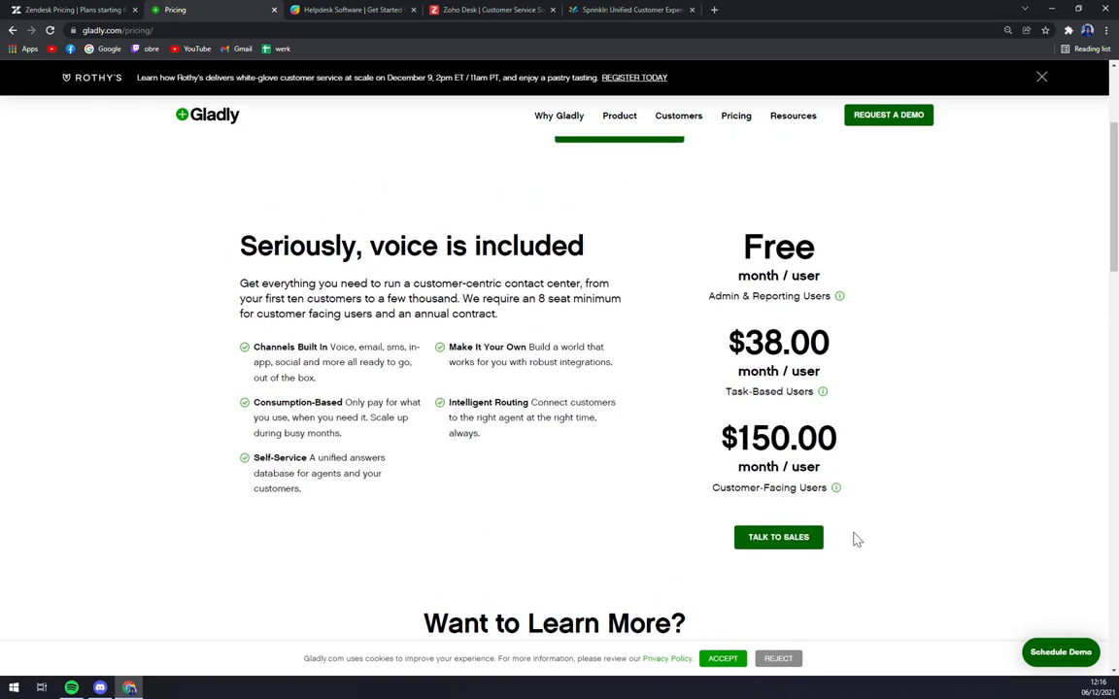
pyautogui.click(777, 537)
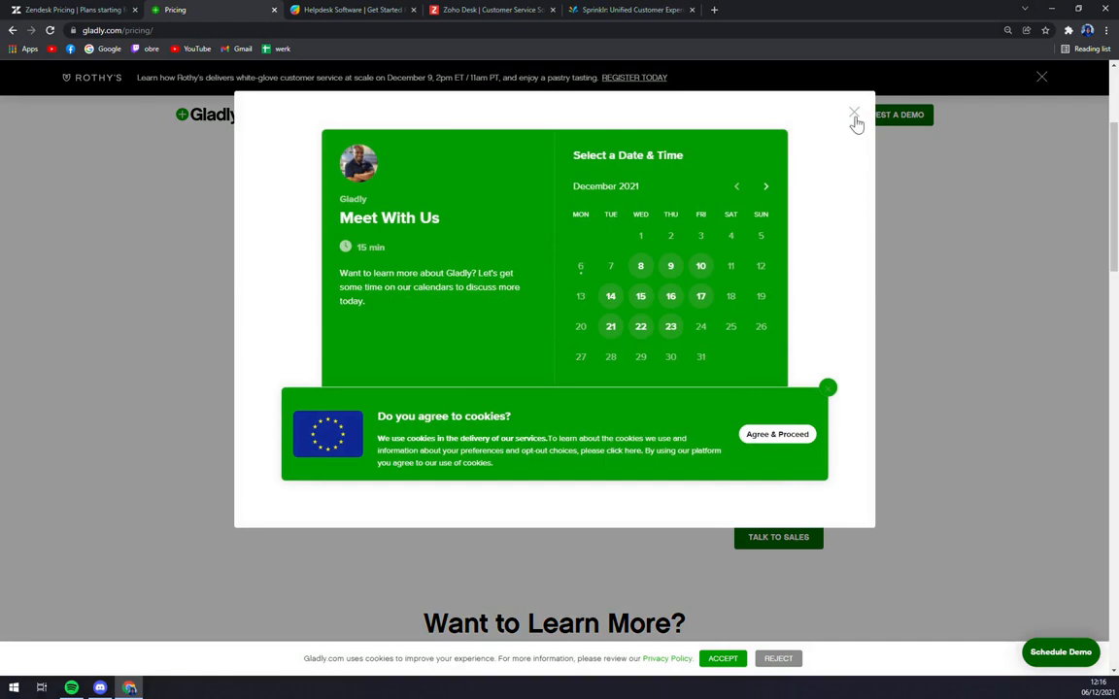
pyautogui.click(855, 113)
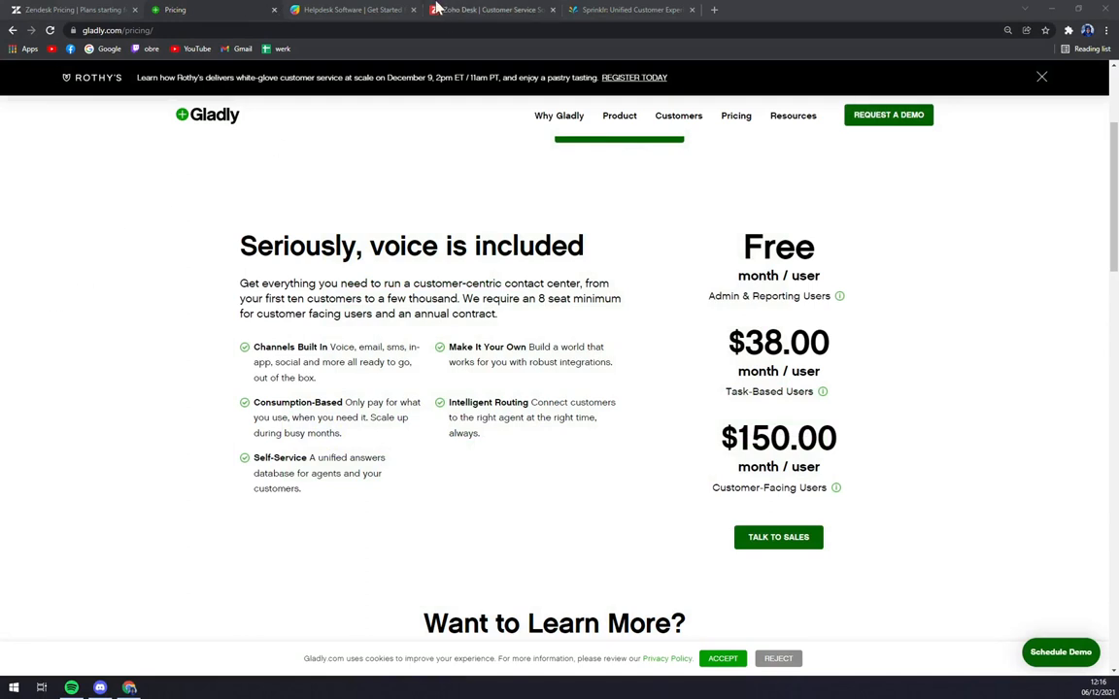
# Switch to the Freshdesk tab and dismiss the holiday 10% off promotion popup
pyautogui.click(350, 10)
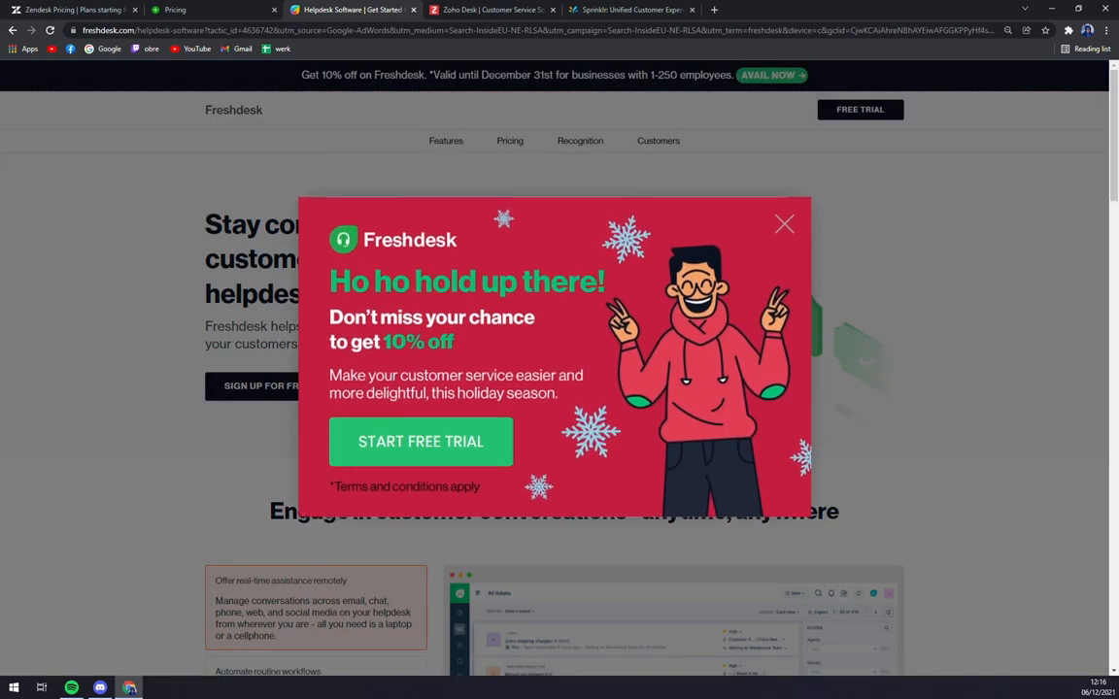
pyautogui.click(785, 225)
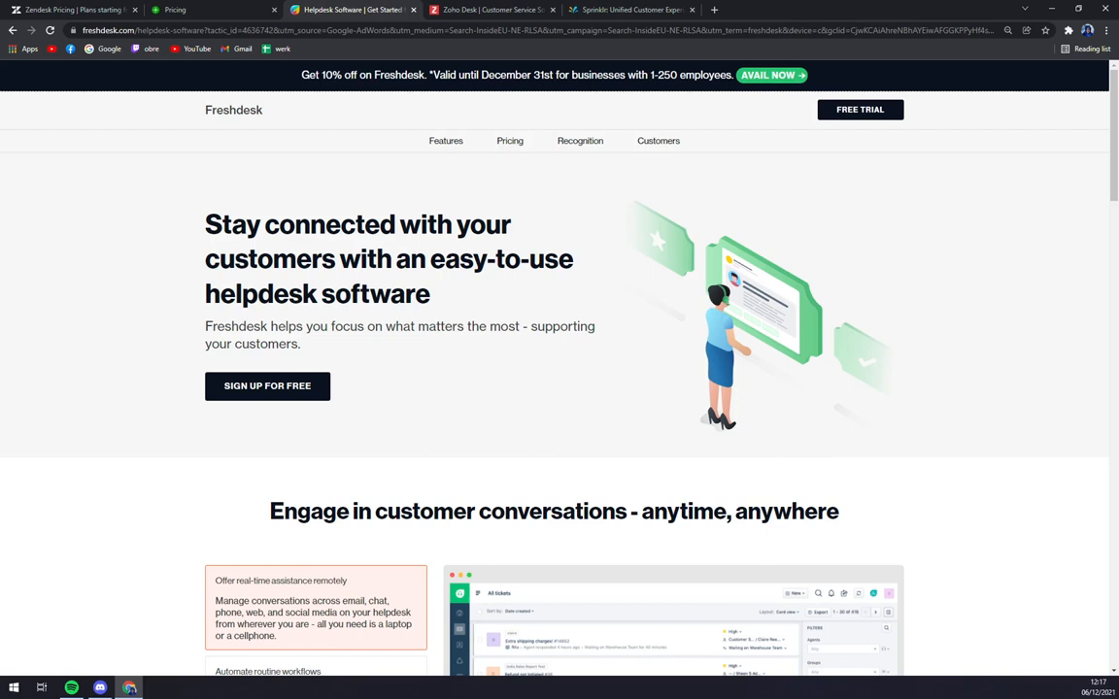
pyautogui.moveTo(478, 363)
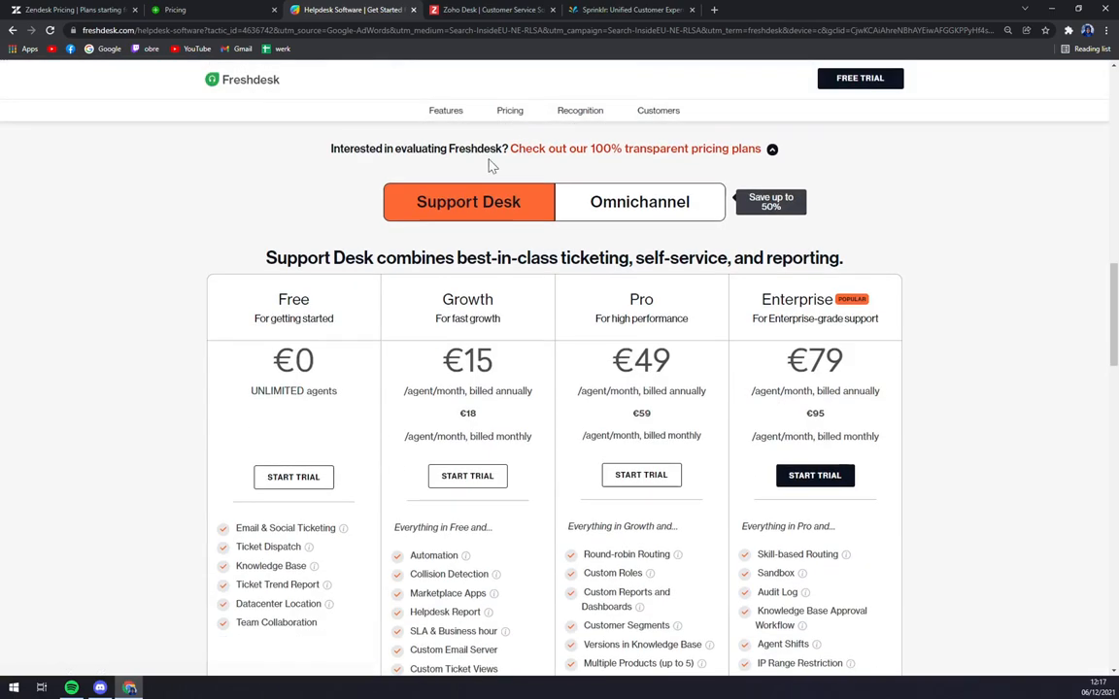
# Scroll through Freshdesk's Support Desk plans, then move to the Zoho Desk tab
pyautogui.scroll(-3)
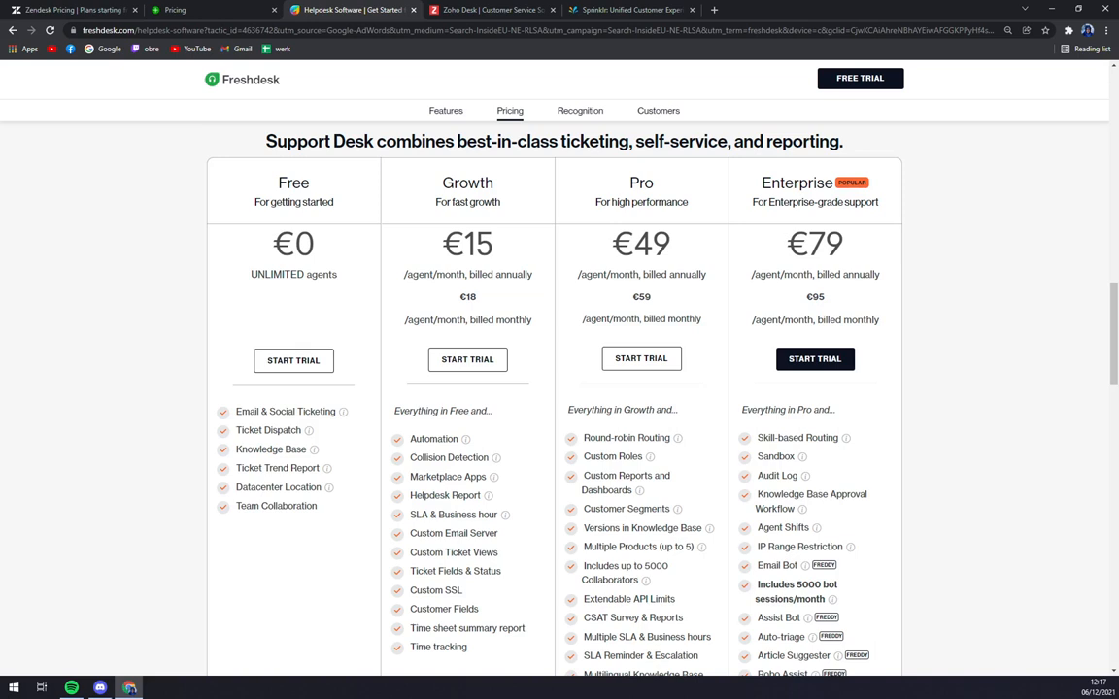
pyautogui.moveTo(513, 268)
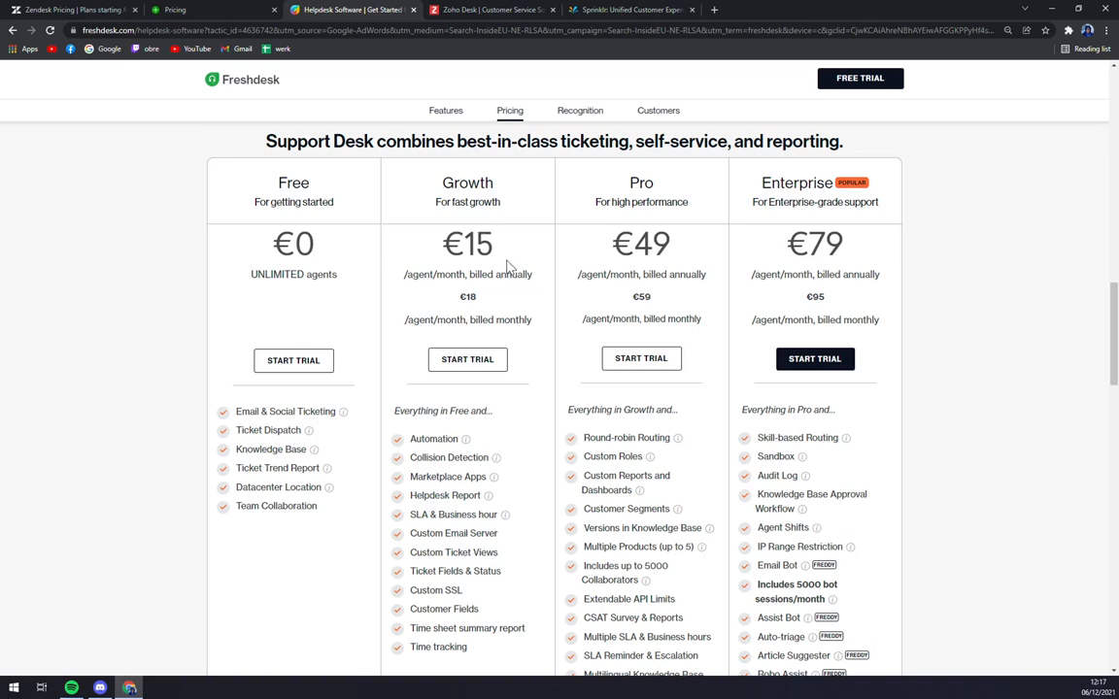
pyautogui.moveTo(486, 299)
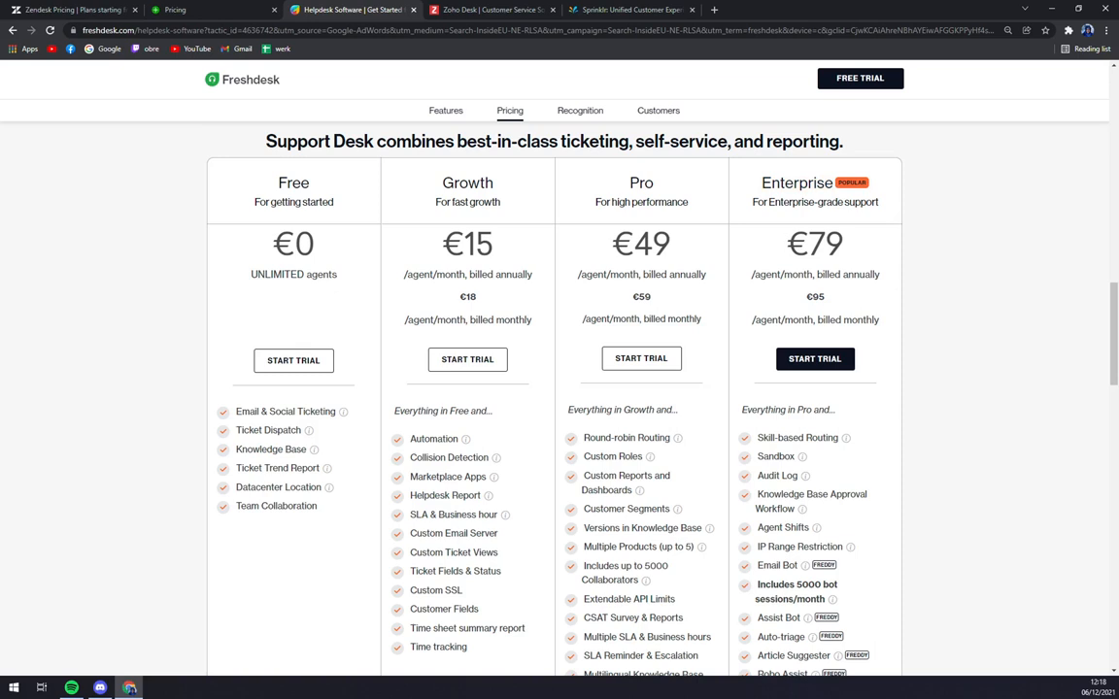
pyautogui.scroll(-3)
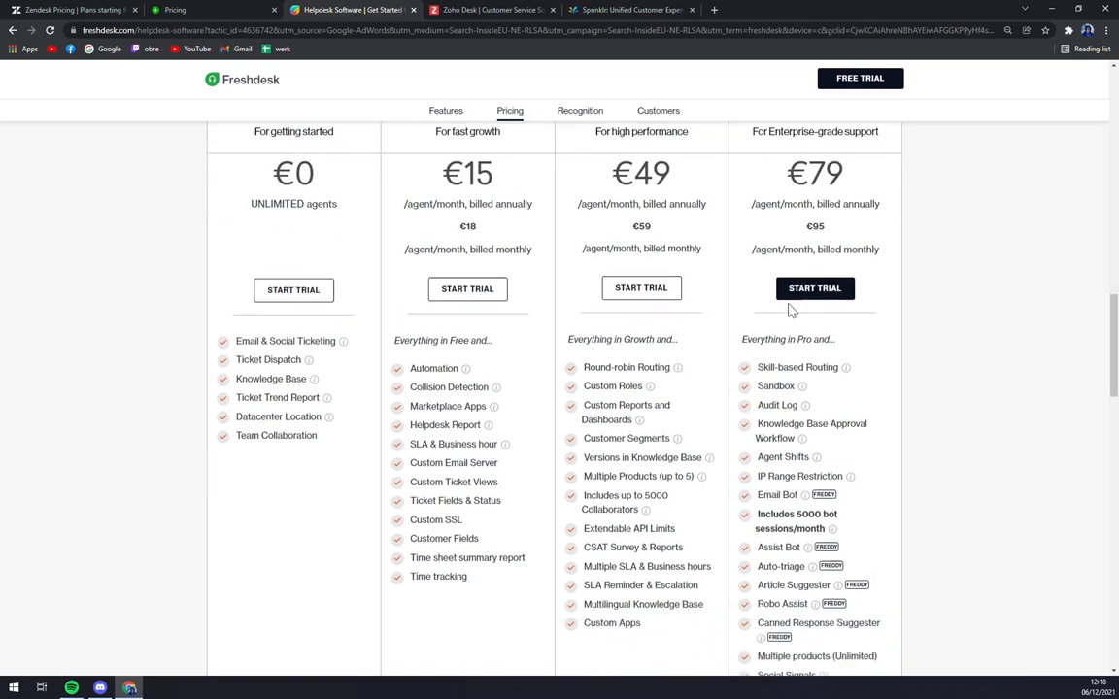
pyautogui.scroll(-3)
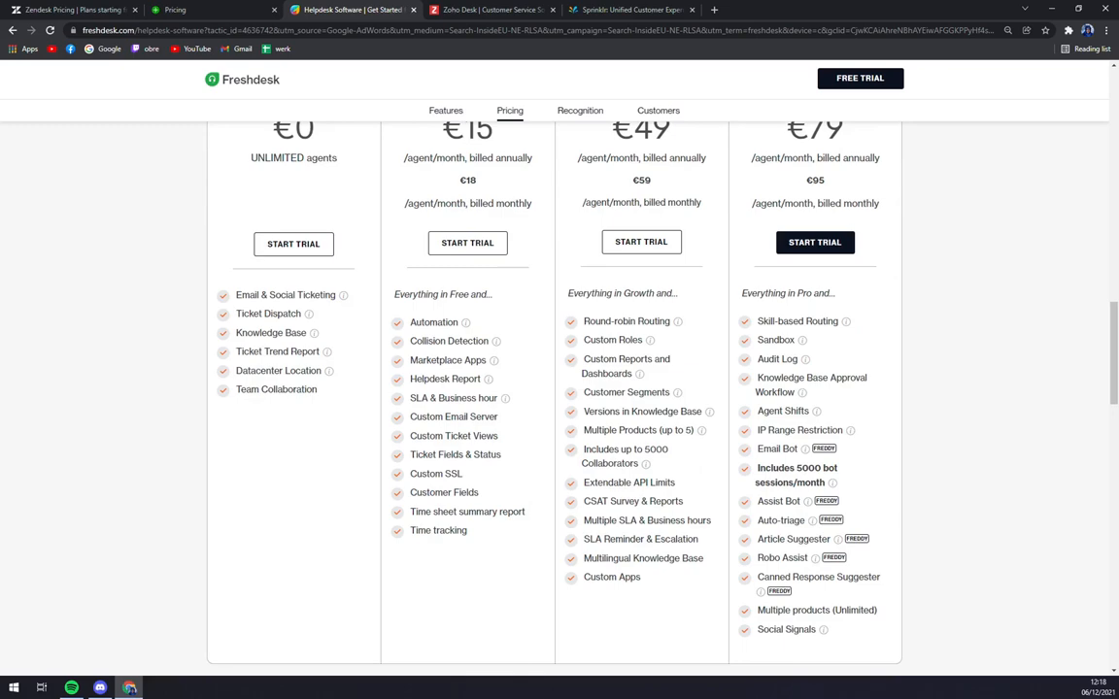
pyautogui.click(490, 9)
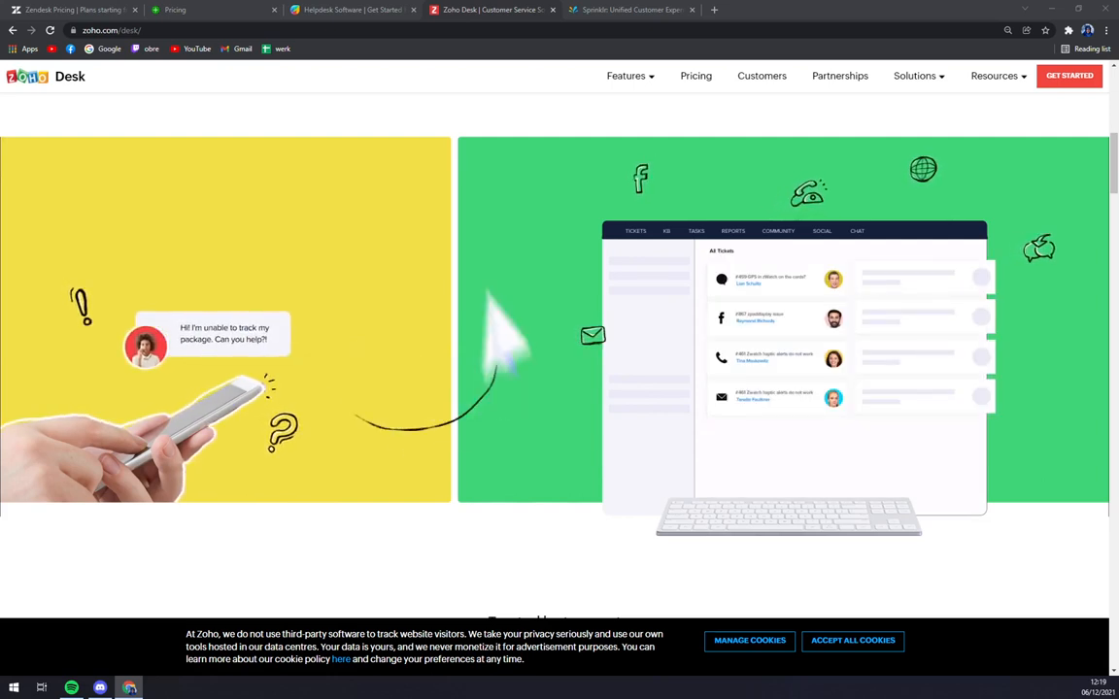
# Review Zoho Desk's pricing plans, toggling monthly billing and back to yearly
pyautogui.click(696, 76)
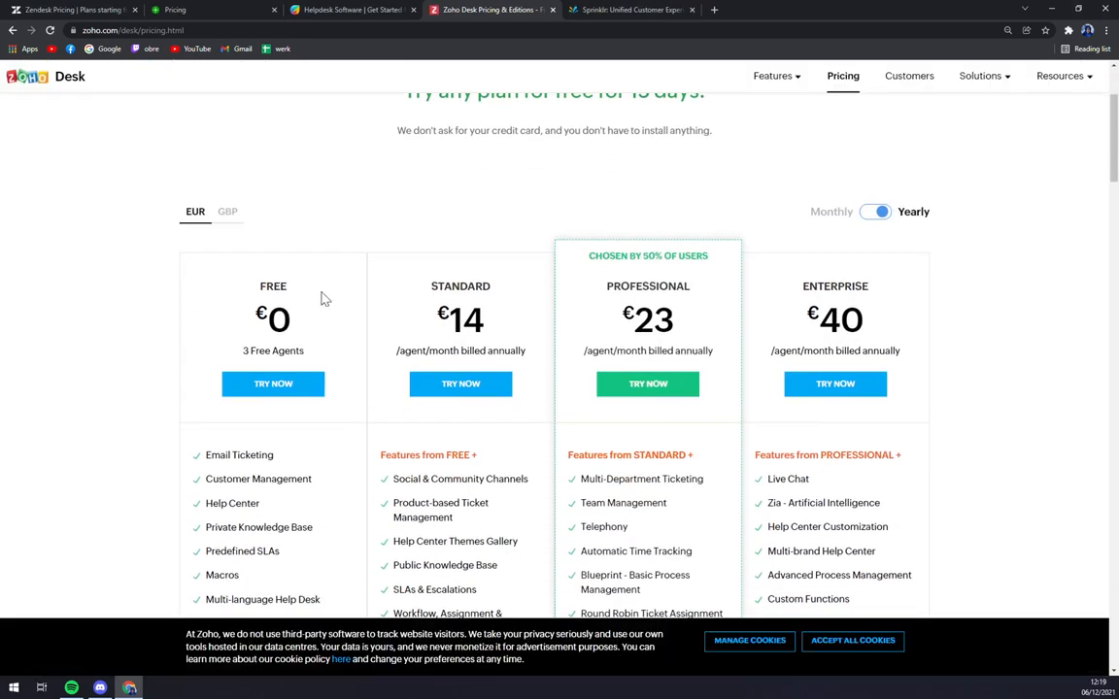
pyautogui.scroll(-3)
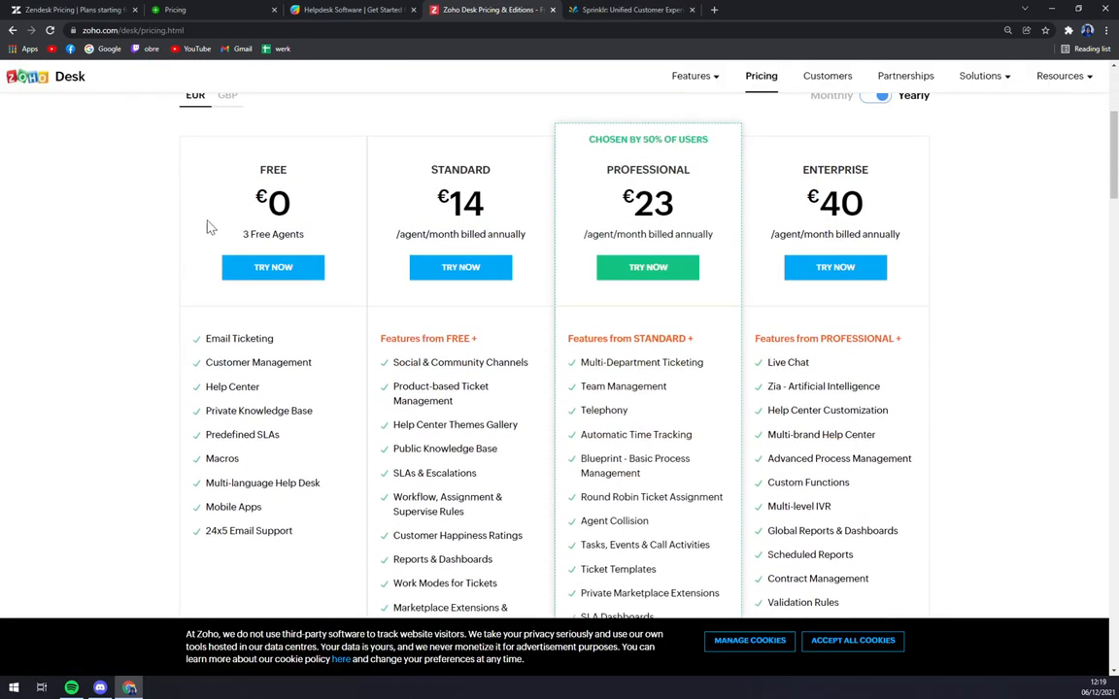
pyautogui.moveTo(471, 231)
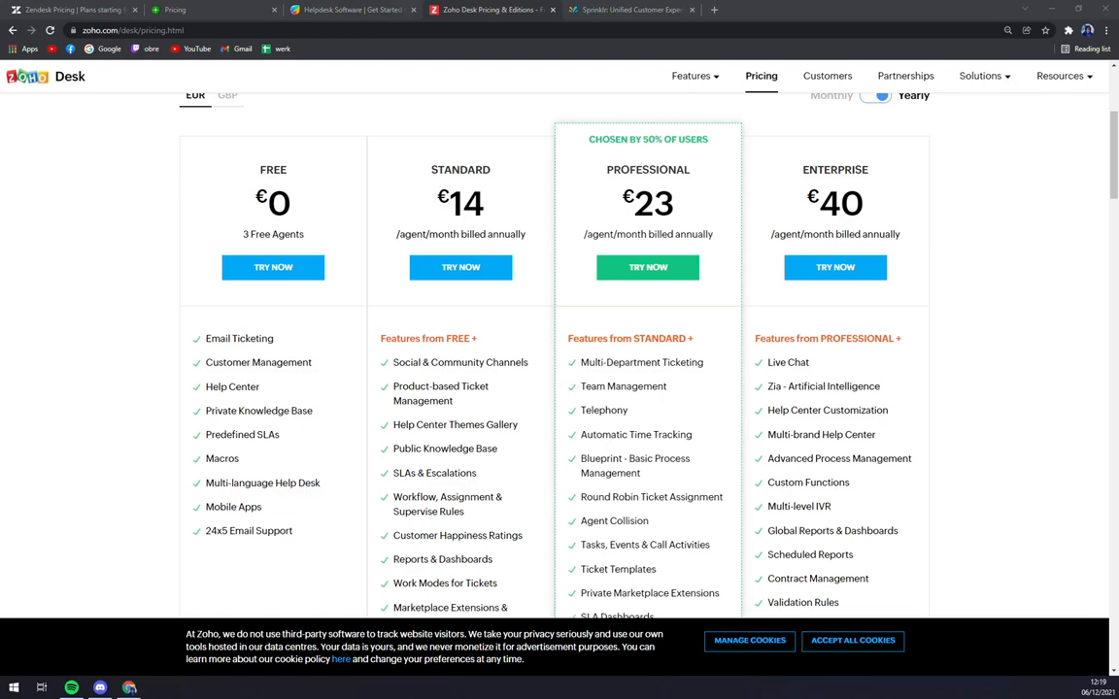
pyautogui.scroll(-3)
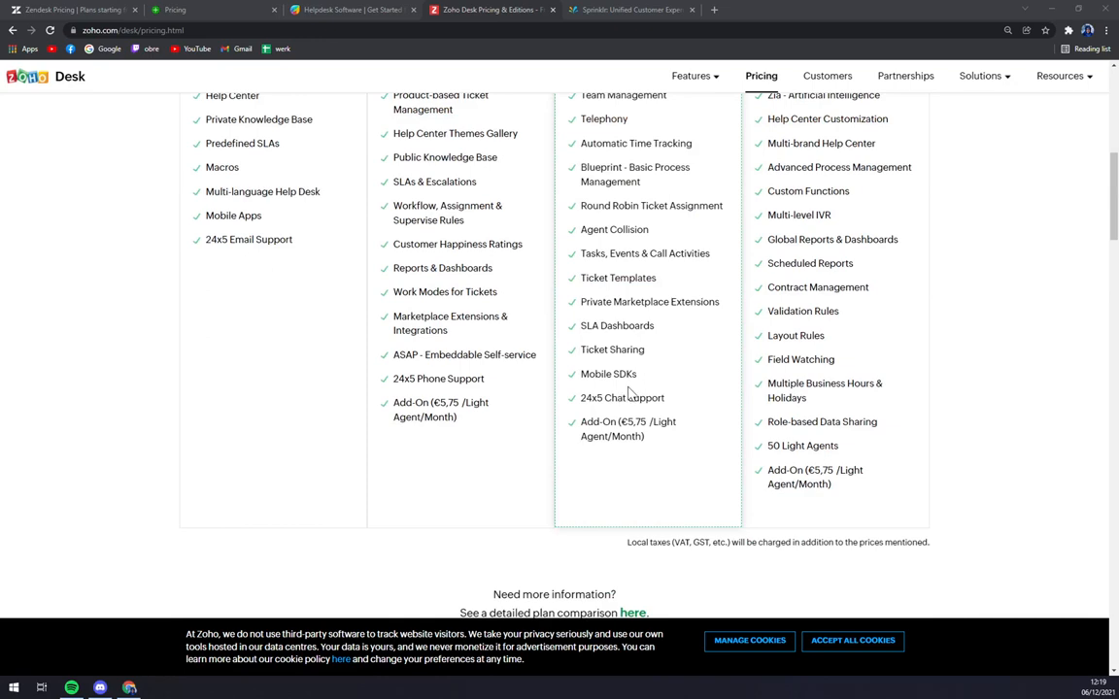
pyautogui.moveTo(641, 397)
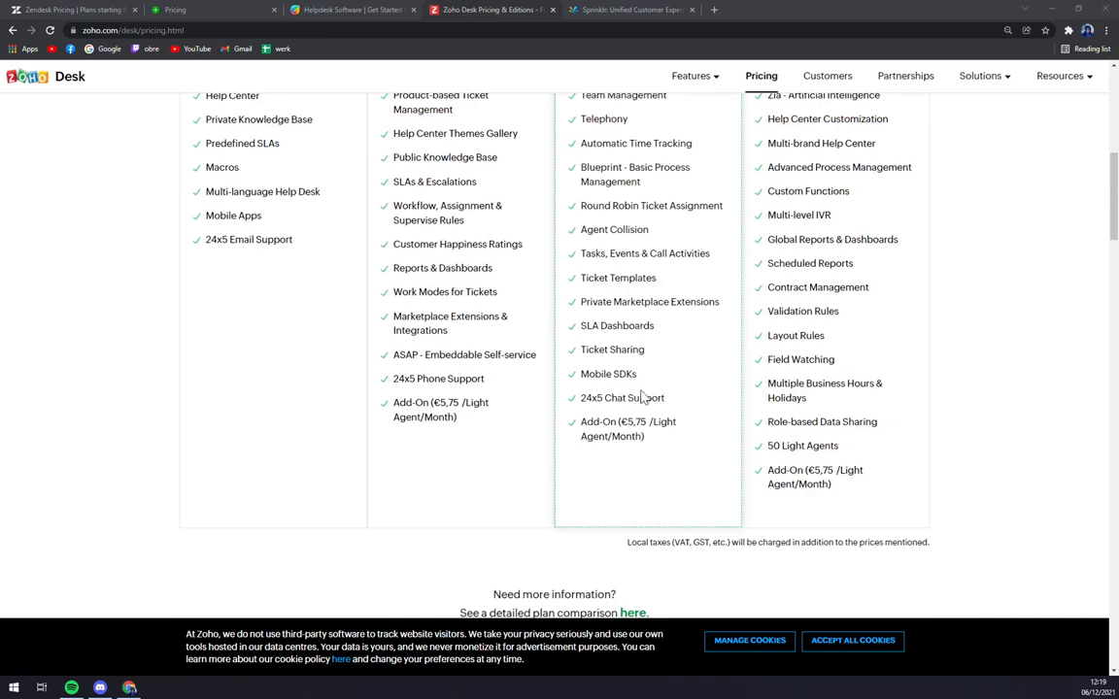
pyautogui.scroll(3)
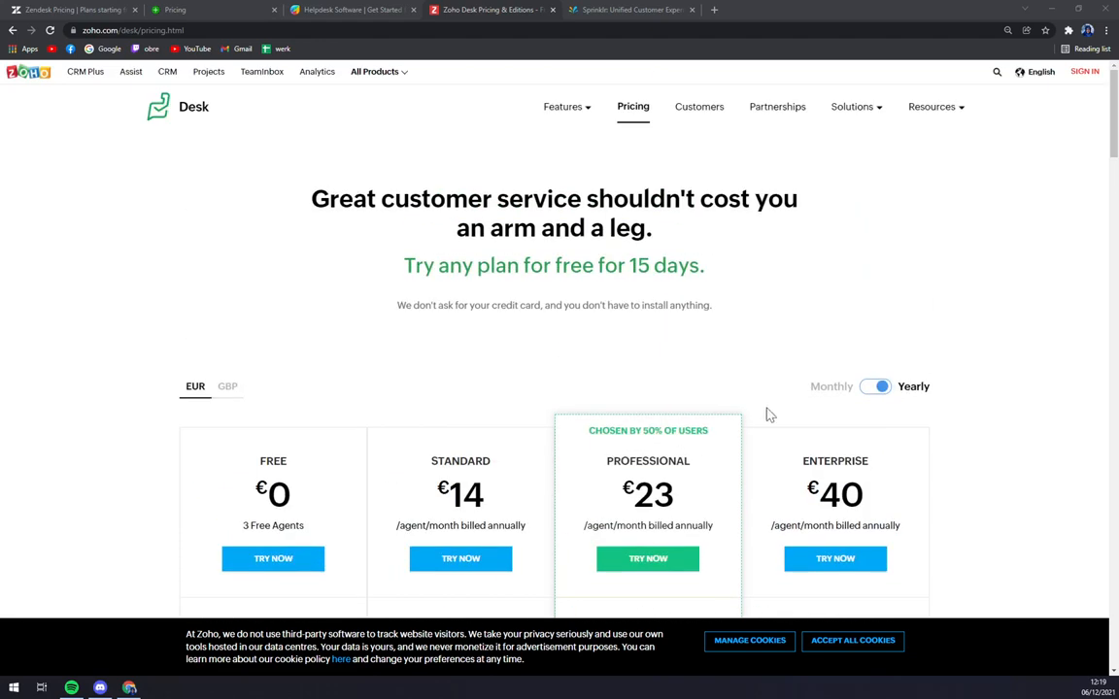
pyautogui.click(875, 384)
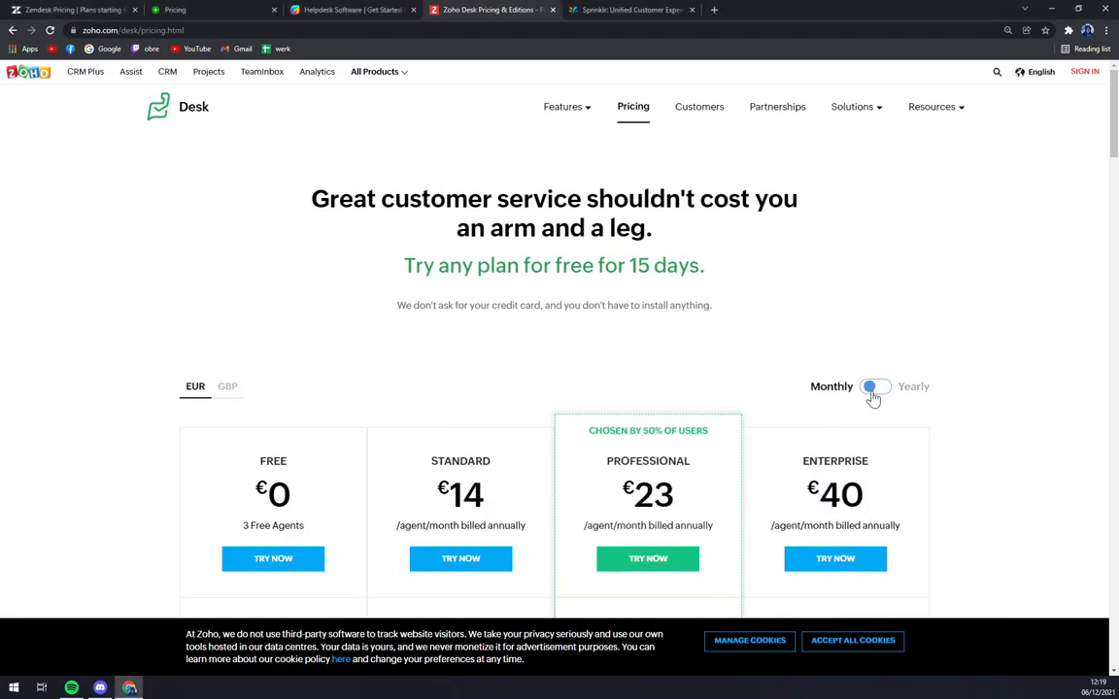
pyautogui.click(875, 386)
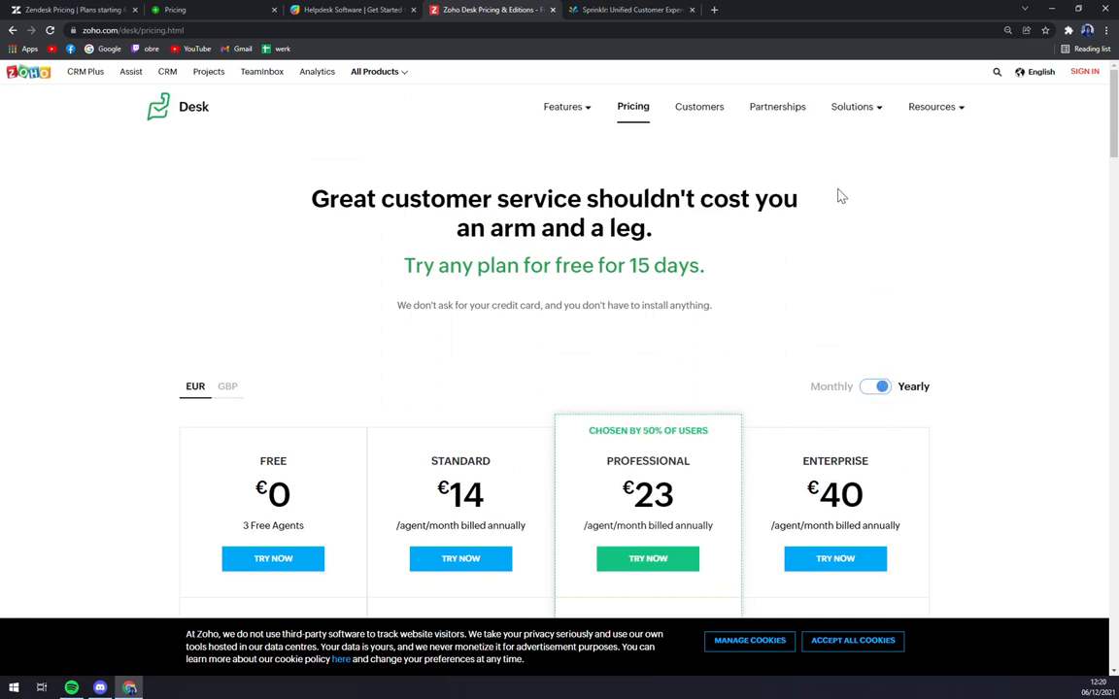
pyautogui.moveTo(764, 140)
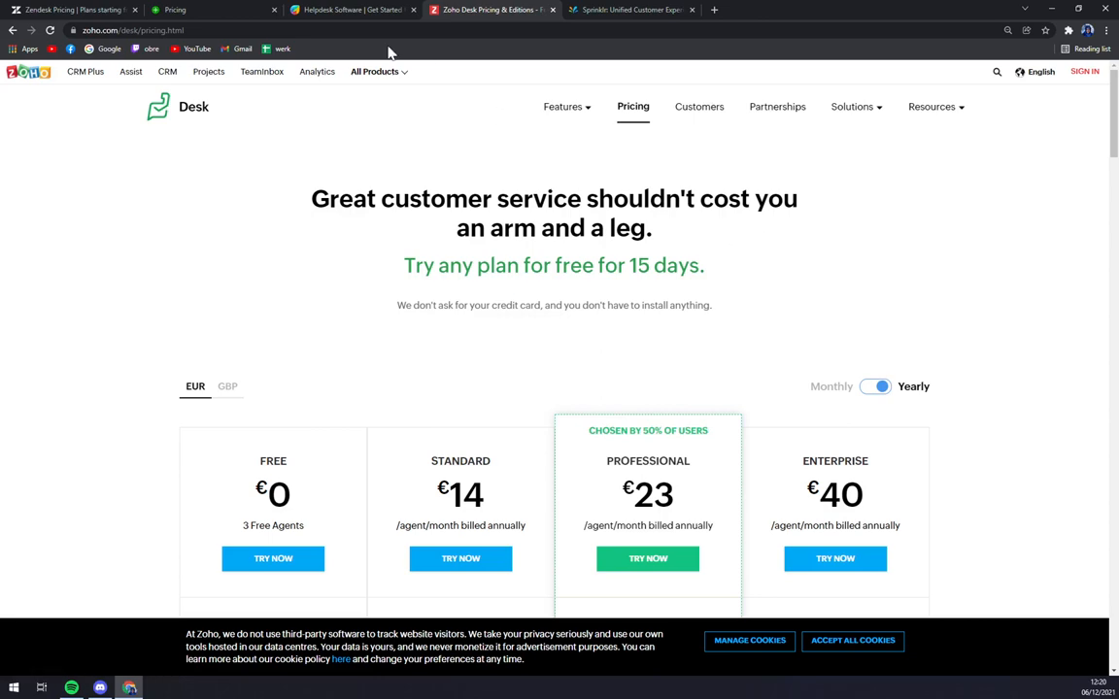
pyautogui.moveTo(146, 336)
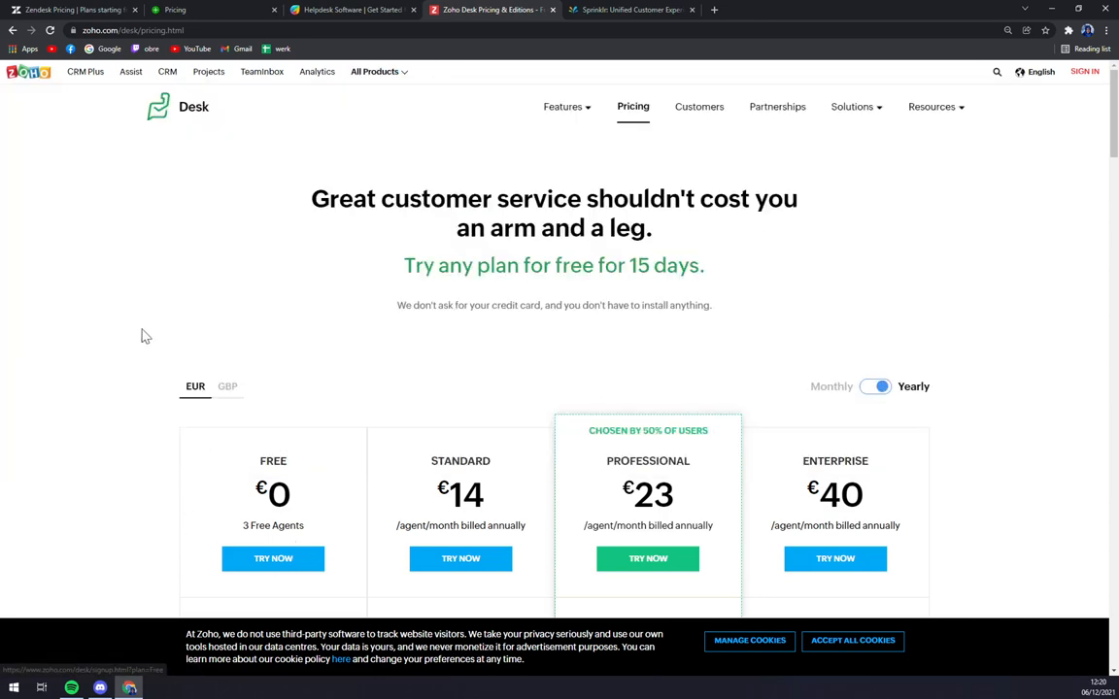
pyautogui.moveTo(117, 367)
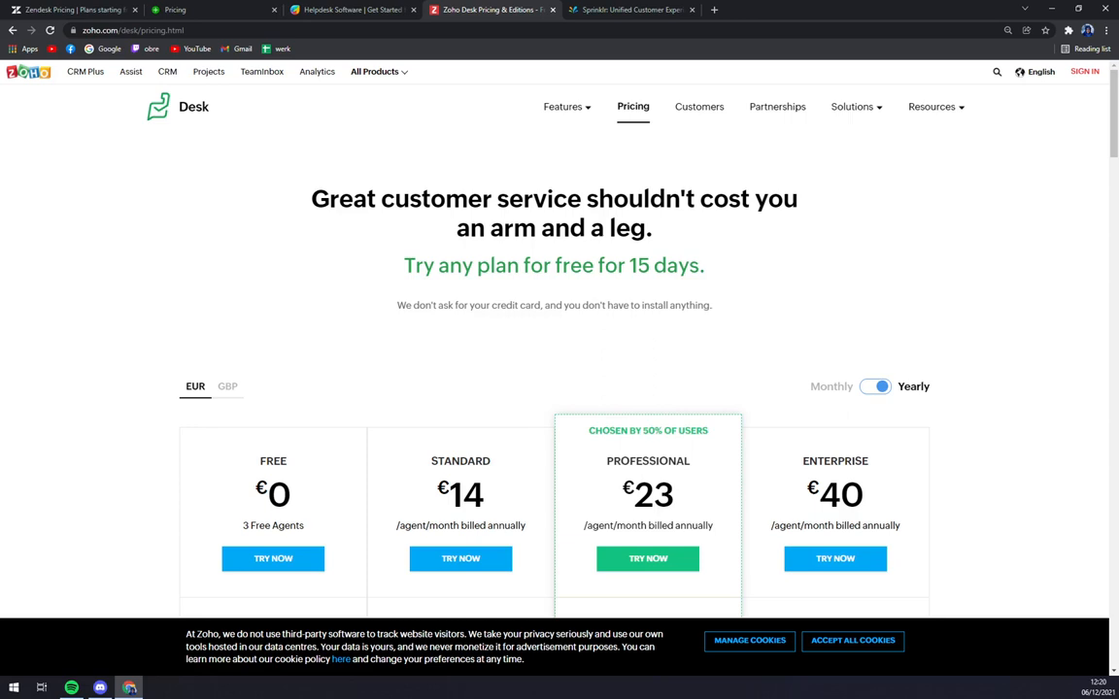
pyautogui.click(632, 10)
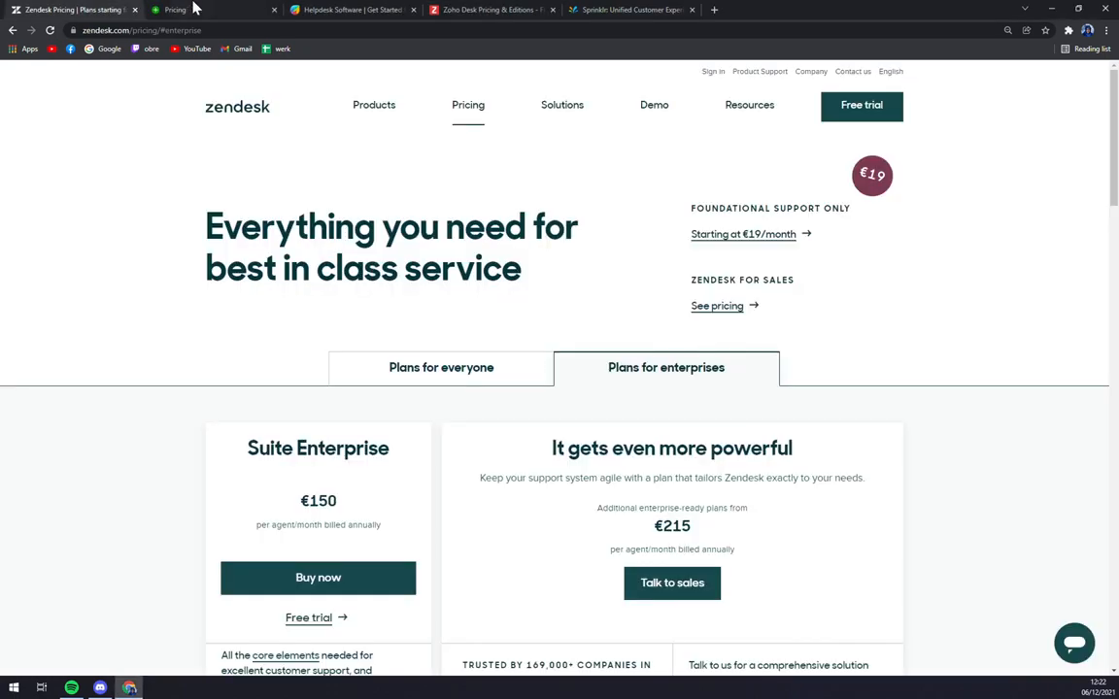
# Switch to the Sprinklr tab to view its Unified-CXM homepage
pyautogui.click(631, 9)
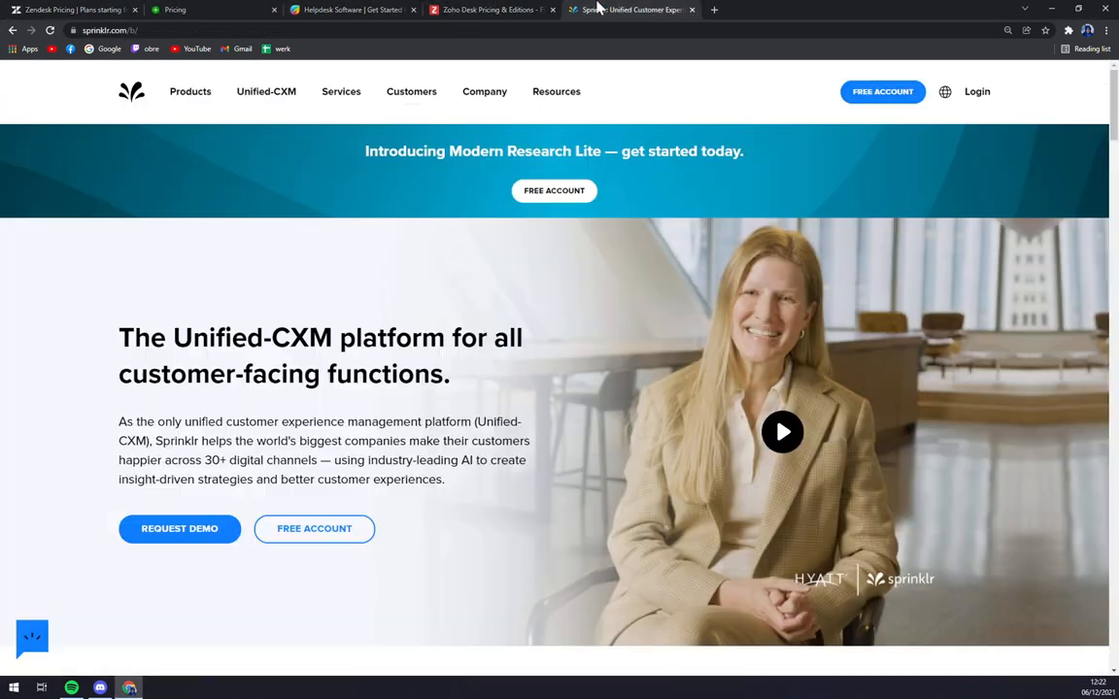
pyautogui.moveTo(396, 200)
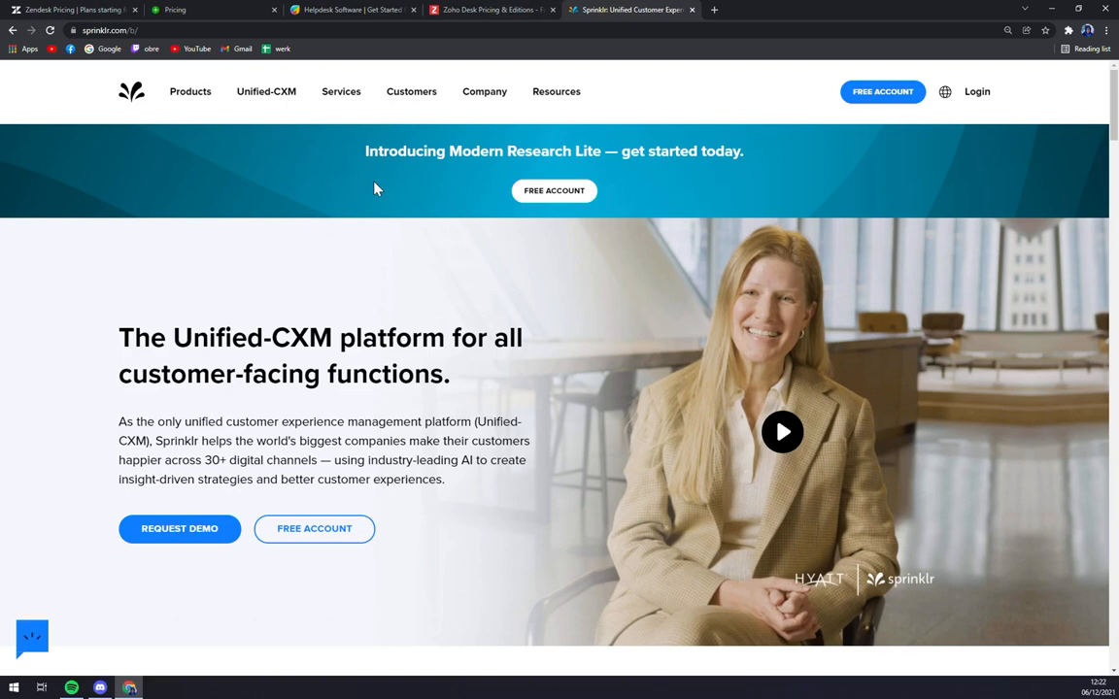
pyautogui.moveTo(332, 177)
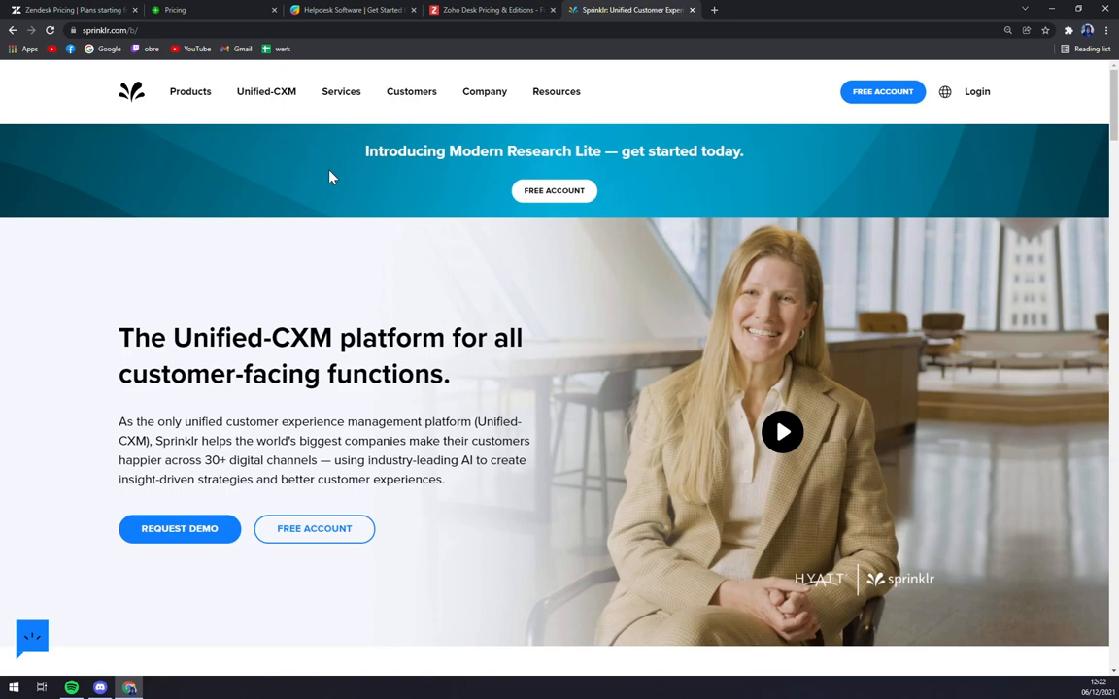